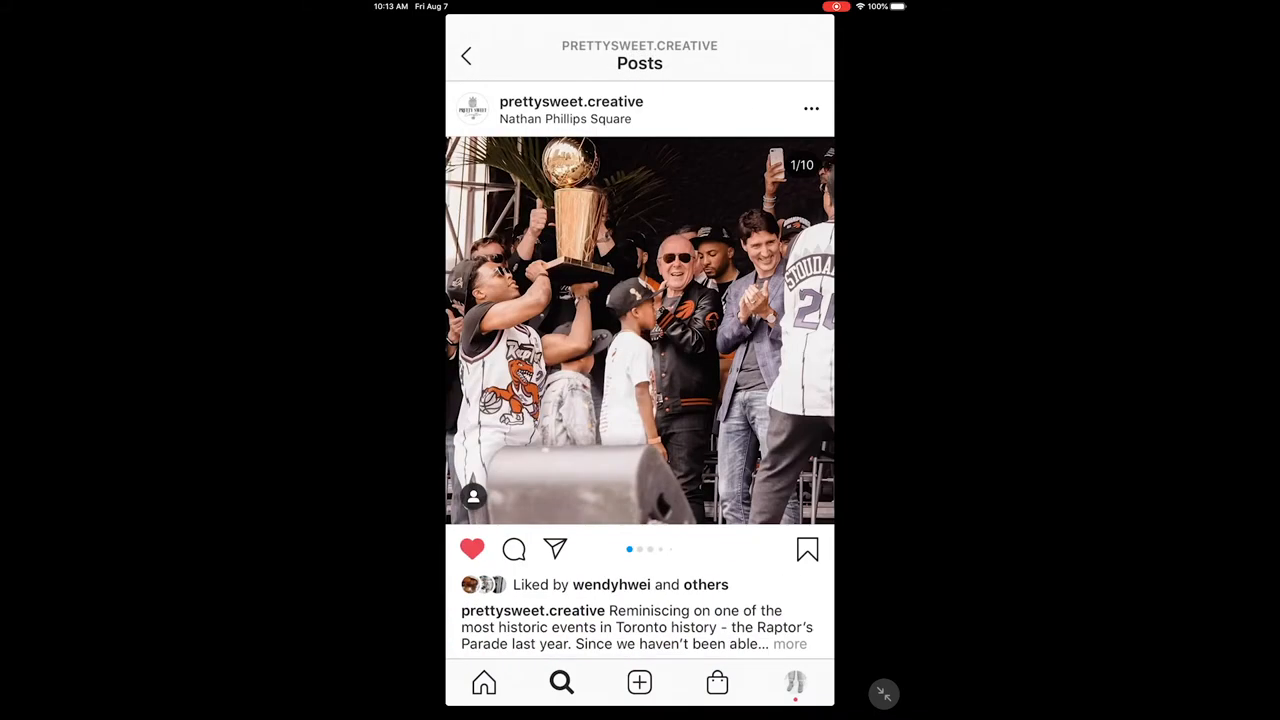
Swipe left through the Raptors parade carousel and the seamless black-and-white carousel
{"action": "scroll", "scroll_direction": "left", "scroll_amount": 3}
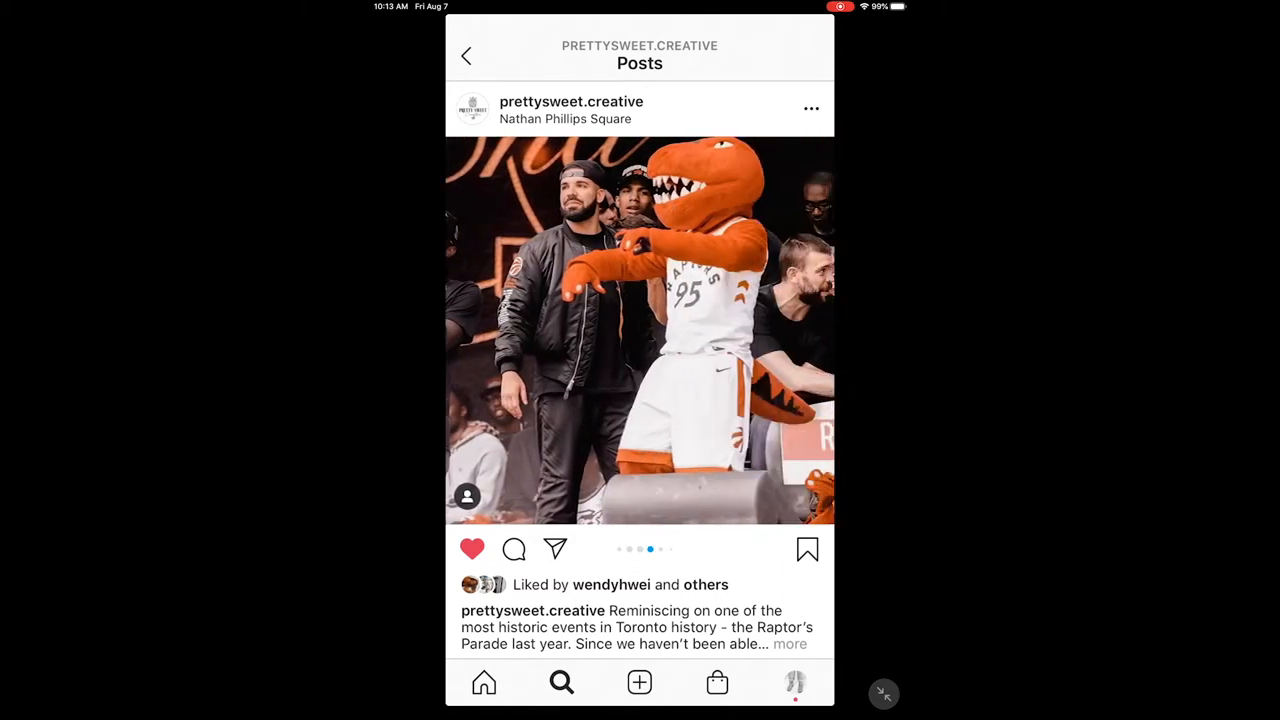
{"action": "scroll", "scroll_direction": "left", "scroll_amount": 3}
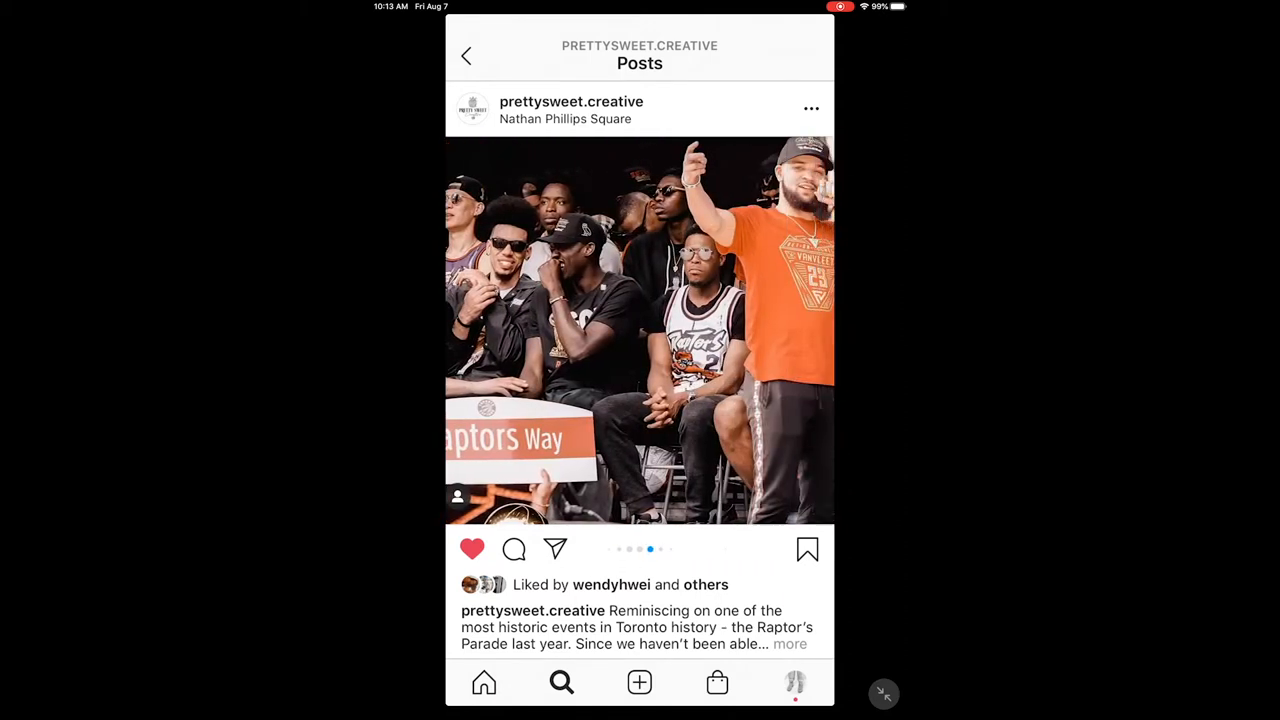
{"action": "scroll", "scroll_direction": "left", "scroll_amount": 3}
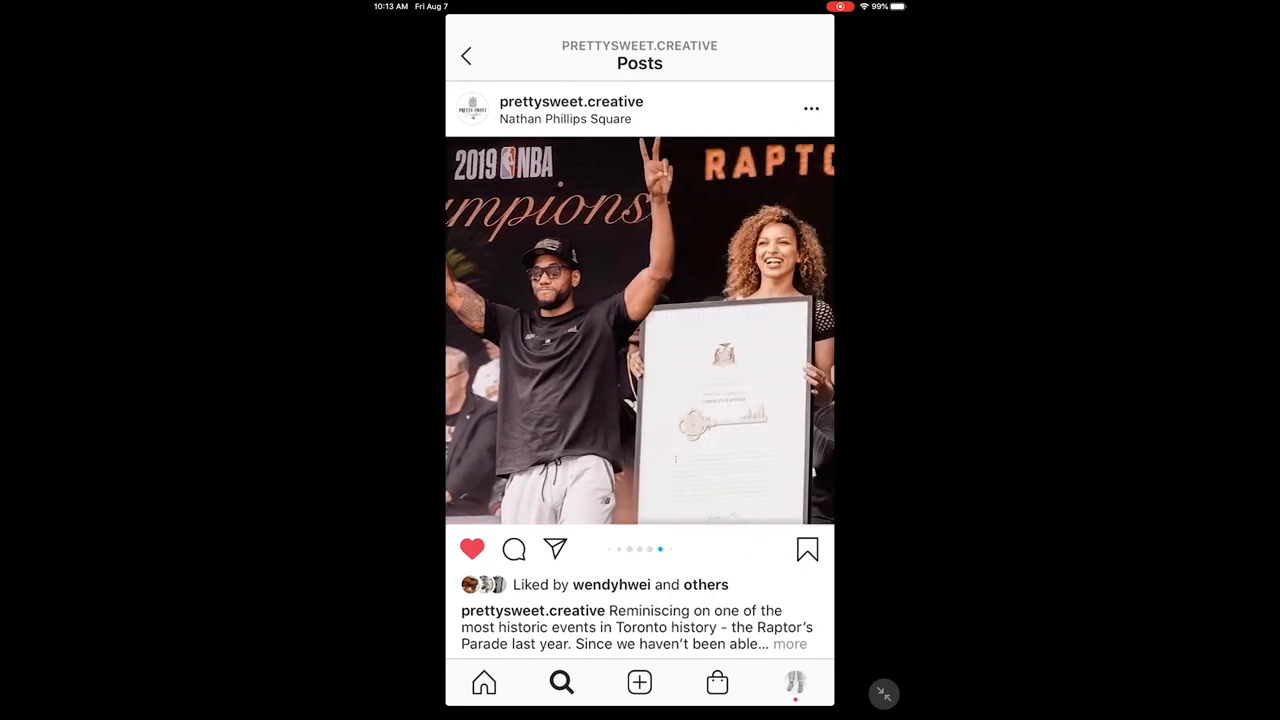
{"action": "scroll", "scroll_direction": "left", "scroll_amount": 3}
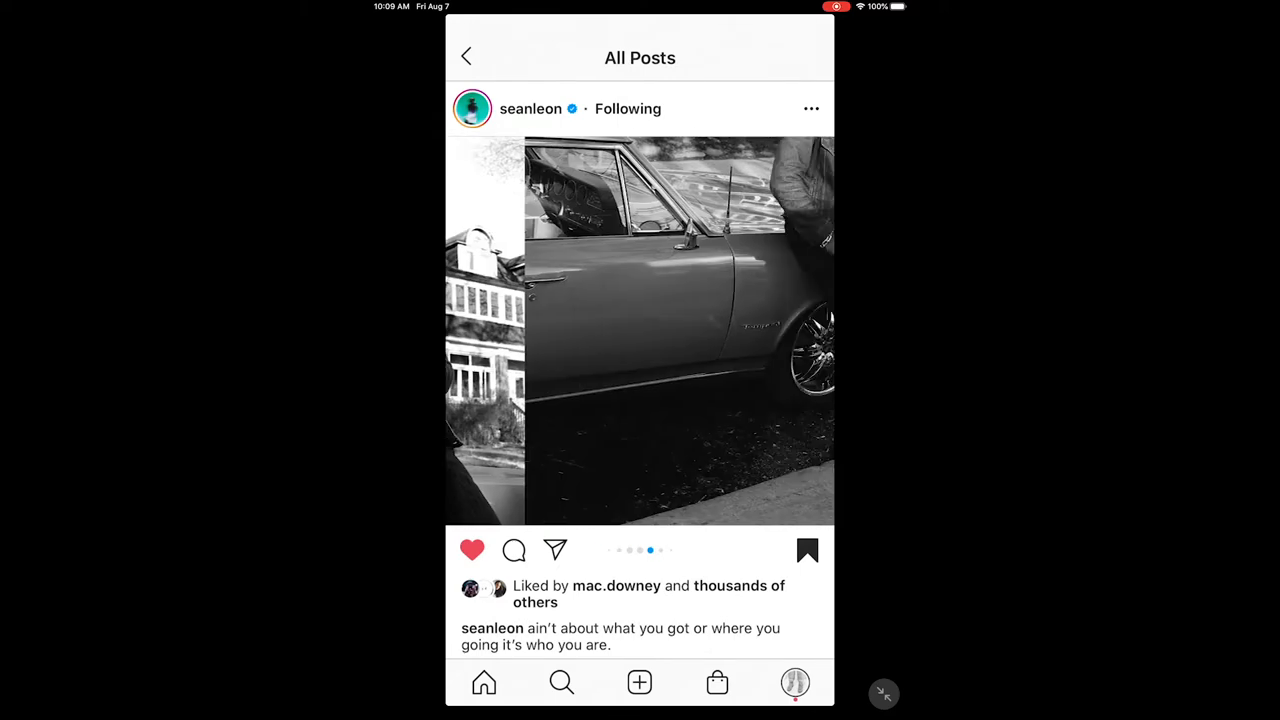
{"action": "scroll", "scroll_direction": "left", "scroll_amount": 3}
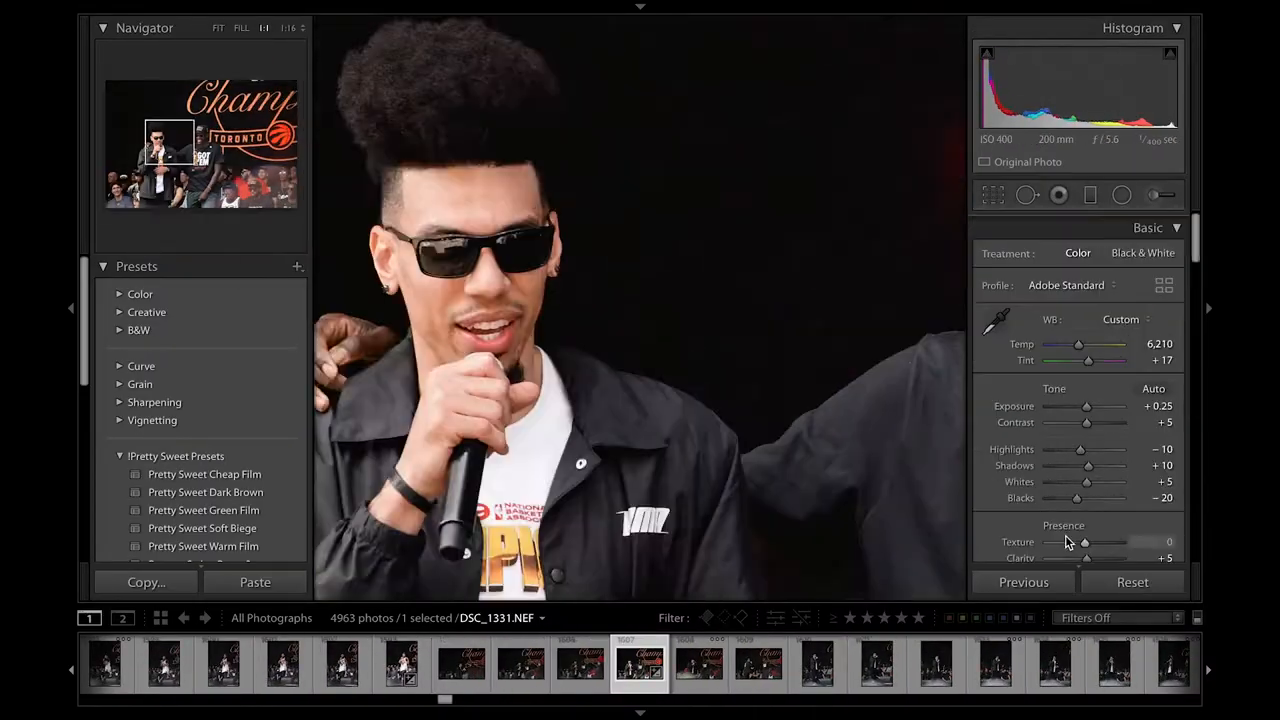
Flip through successive edited parade photos from the Filmstrip in the Develop module
{"action": "left_click", "coordinate": [640, 664]}
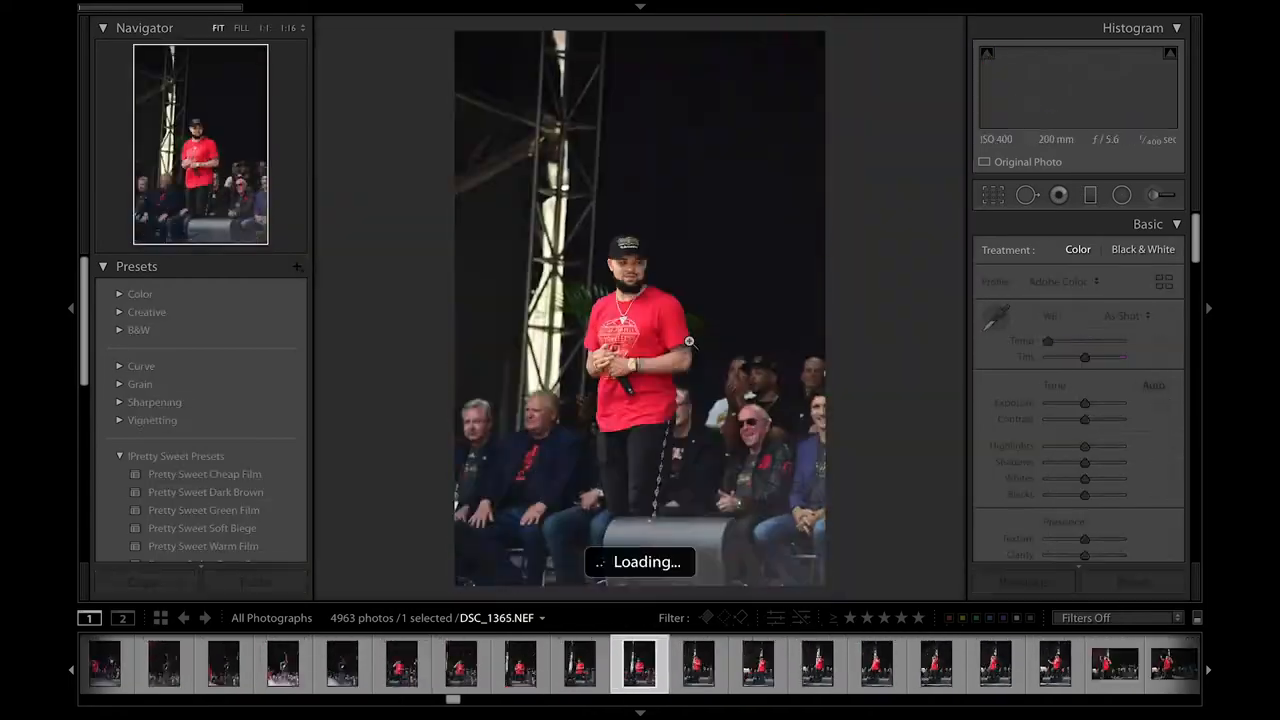
{"action": "left_click", "coordinate": [640, 664]}
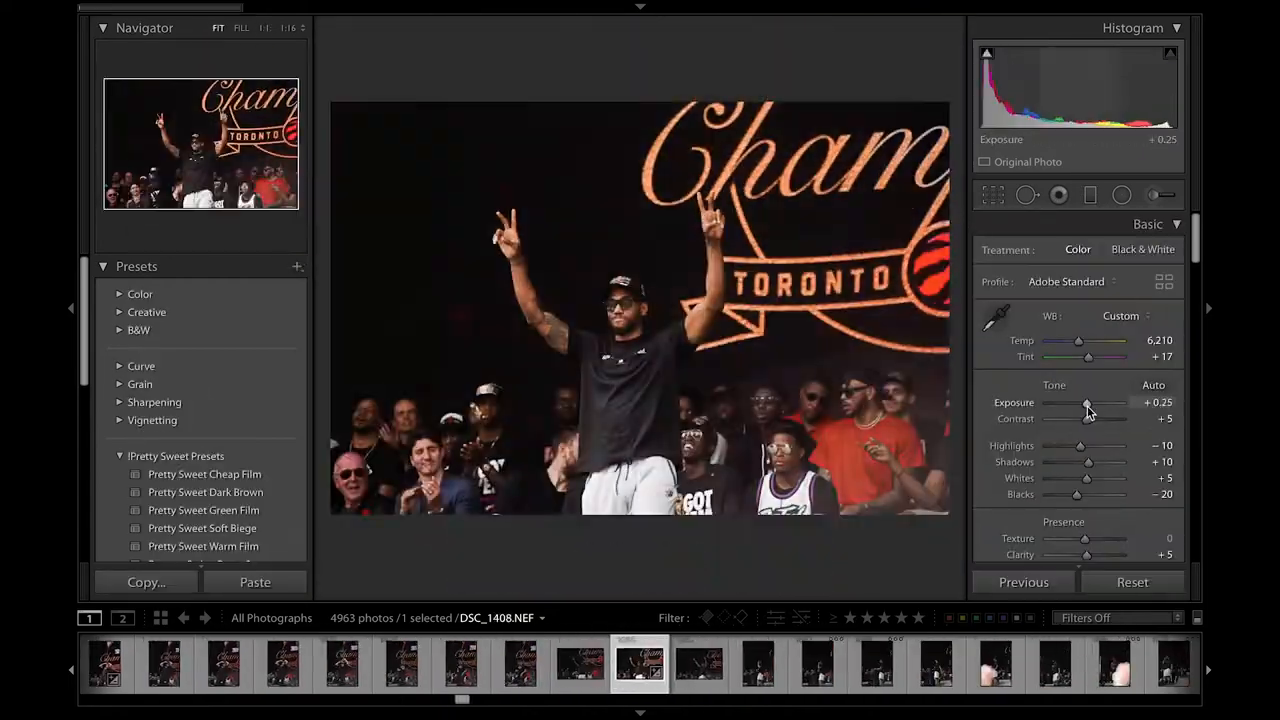
{"action": "left_click", "coordinate": [638, 664]}
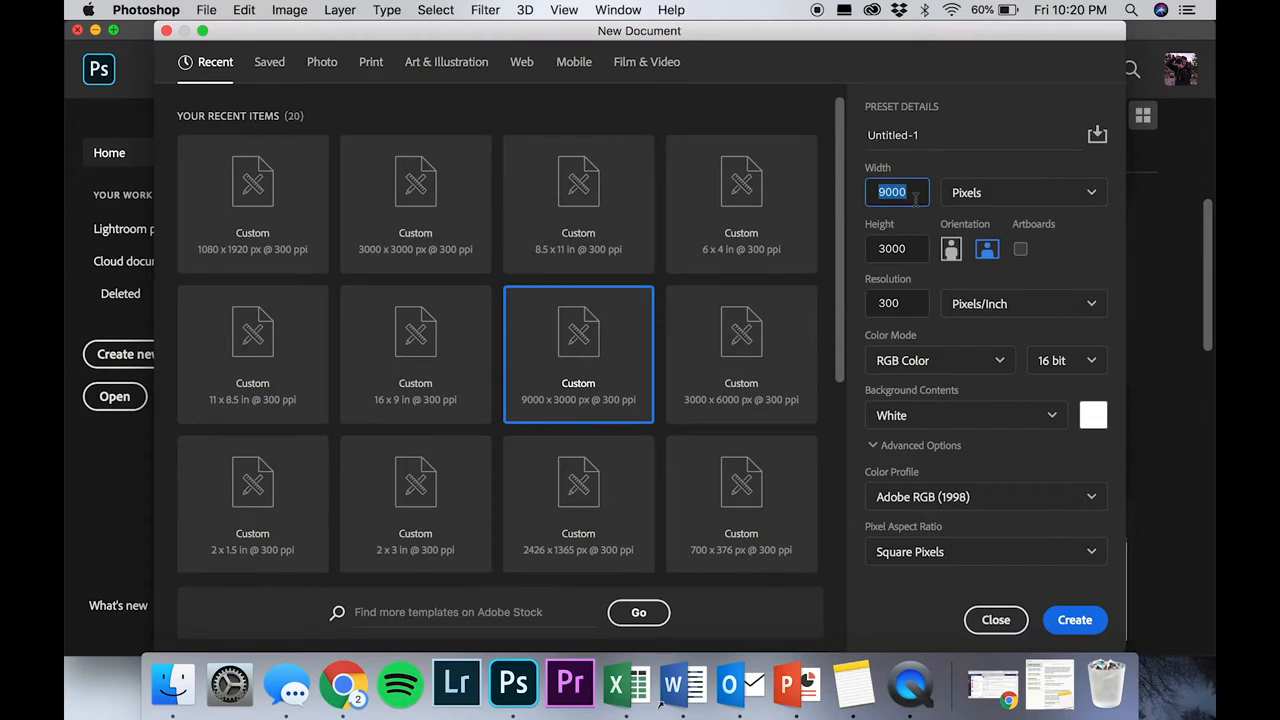
Create a blank document 27000 px wide by 3000 px tall at 300 ppi
{"action": "type", "text": "2"}
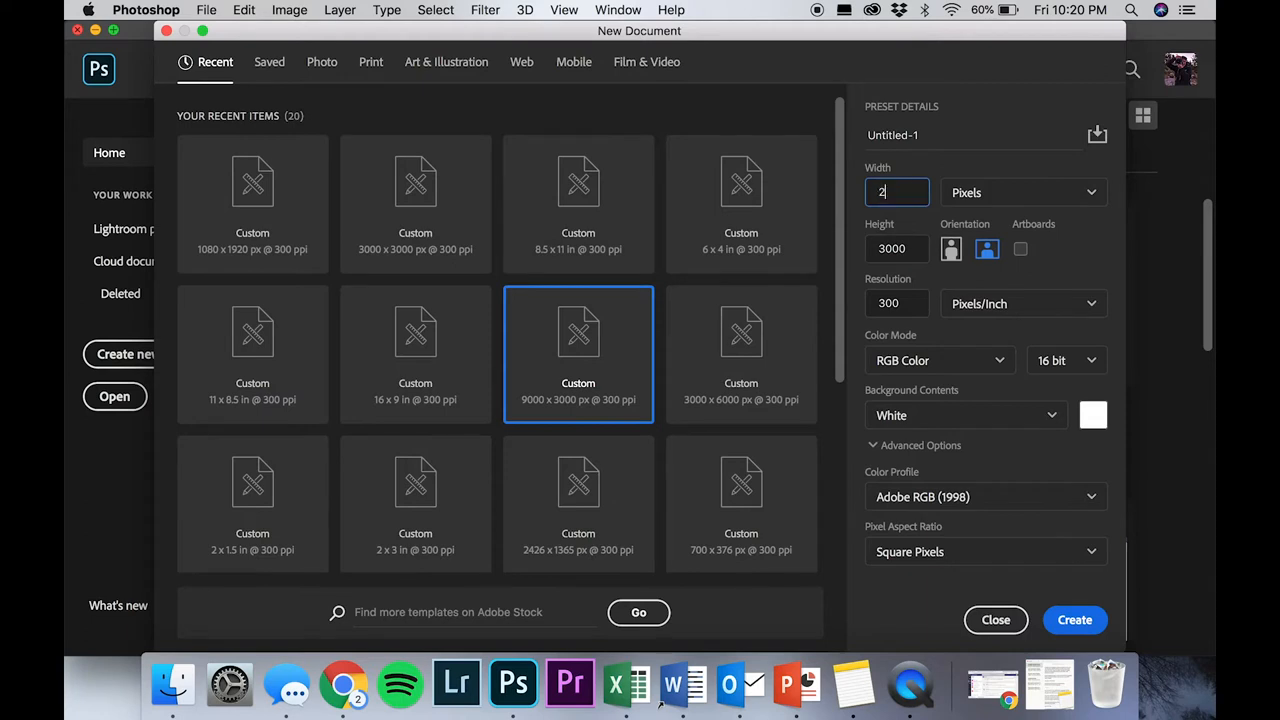
{"action": "type", "text": "700"}
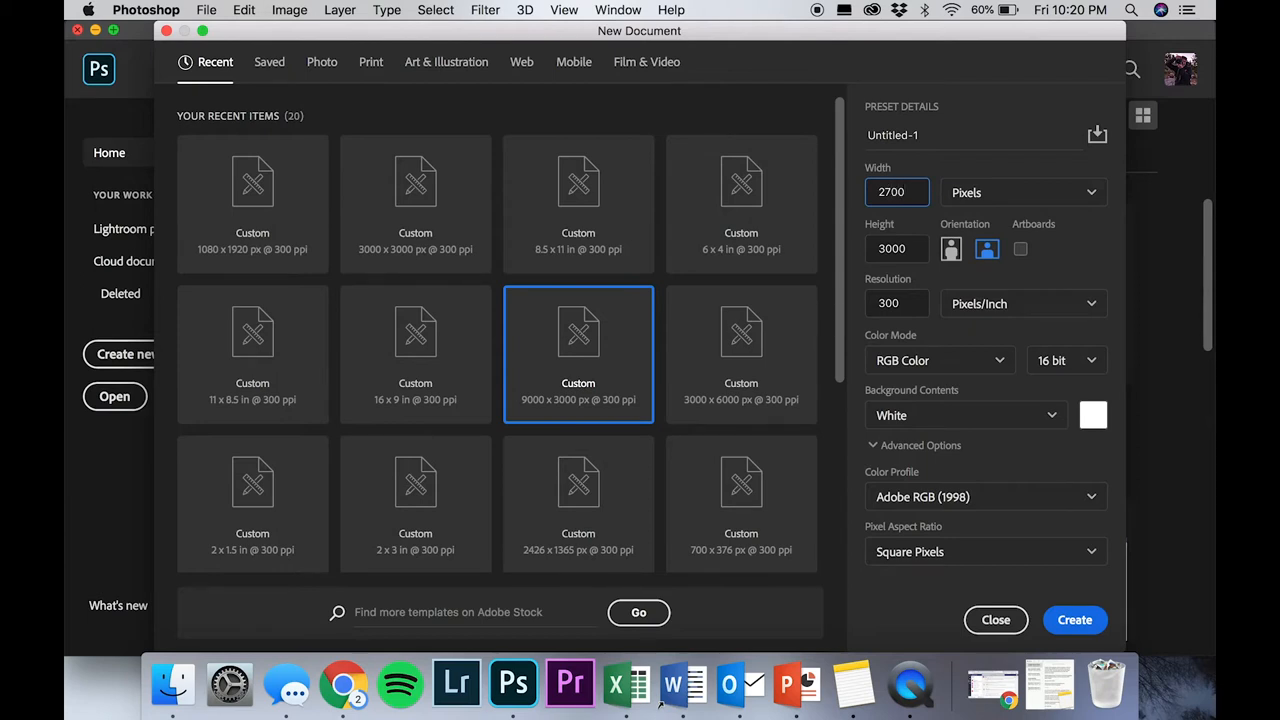
{"action": "left_click", "coordinate": [896, 192]}
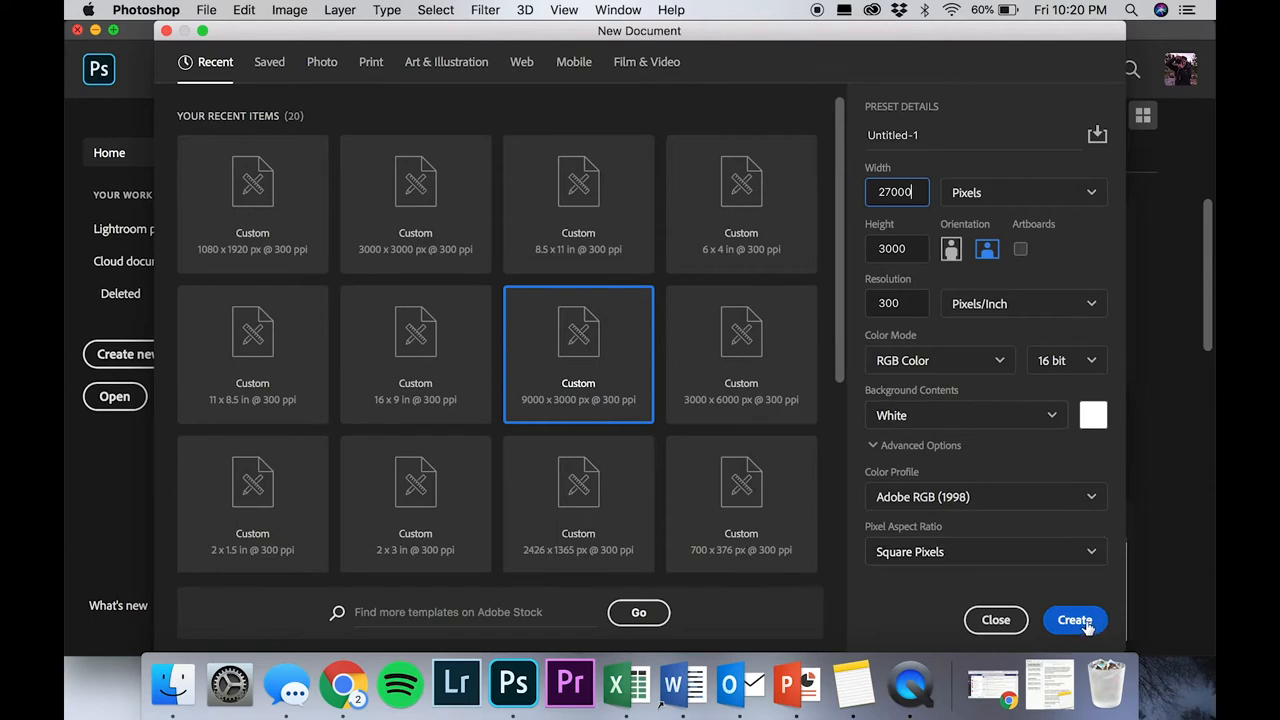
{"action": "left_click", "coordinate": [1074, 620]}
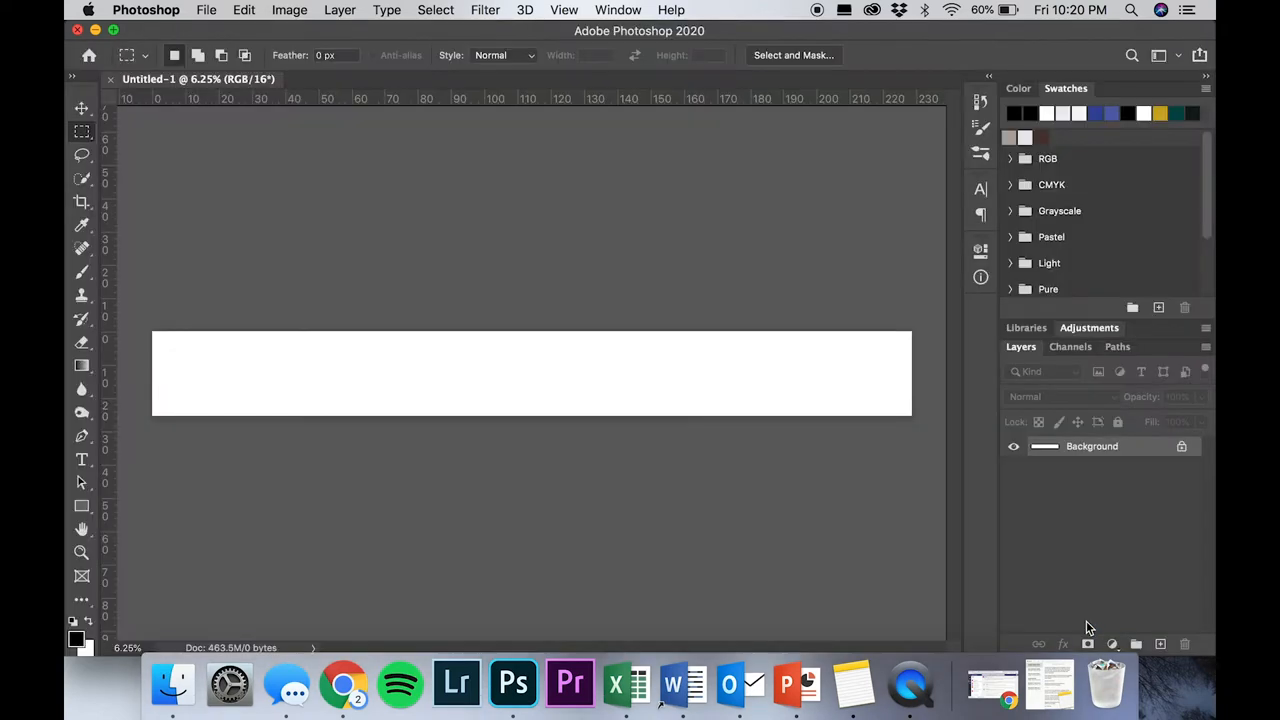
Create a 3000×3000 px document and paste its square into Untitled-1, converting colours
{"action": "left_click", "coordinate": [206, 10]}
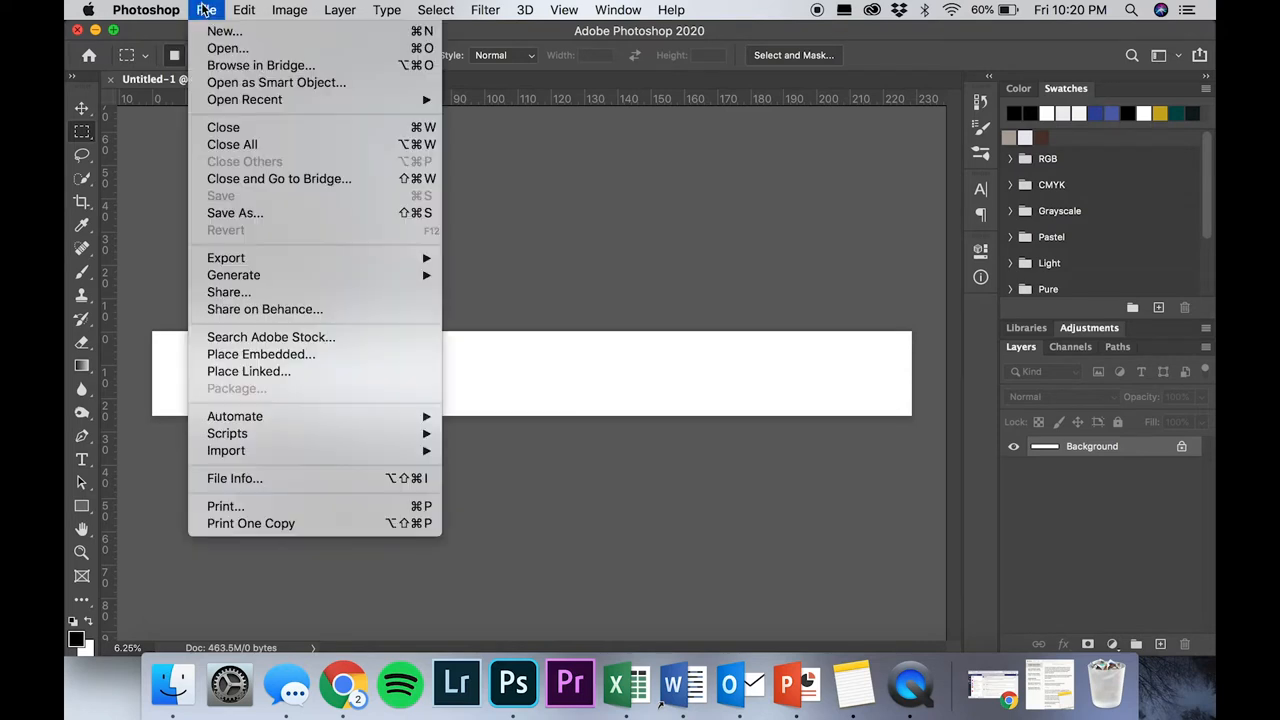
{"action": "left_click", "coordinate": [224, 32]}
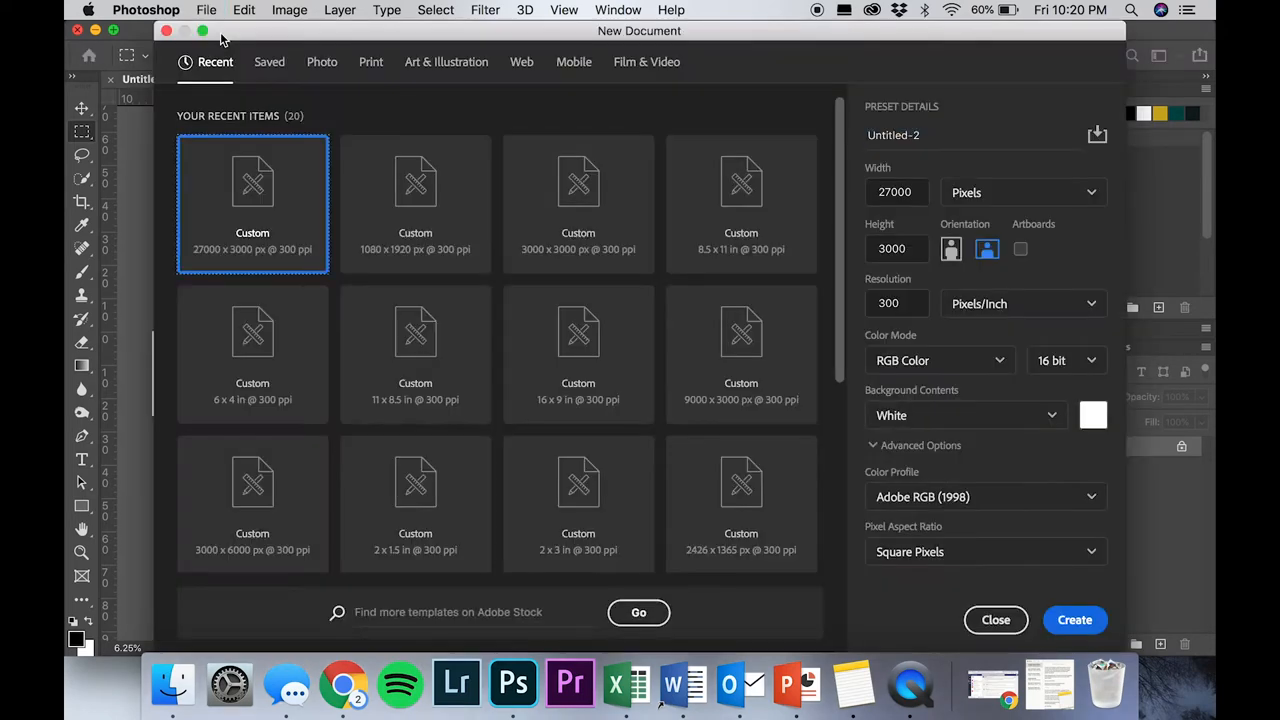
{"action": "left_click", "coordinate": [578, 204]}
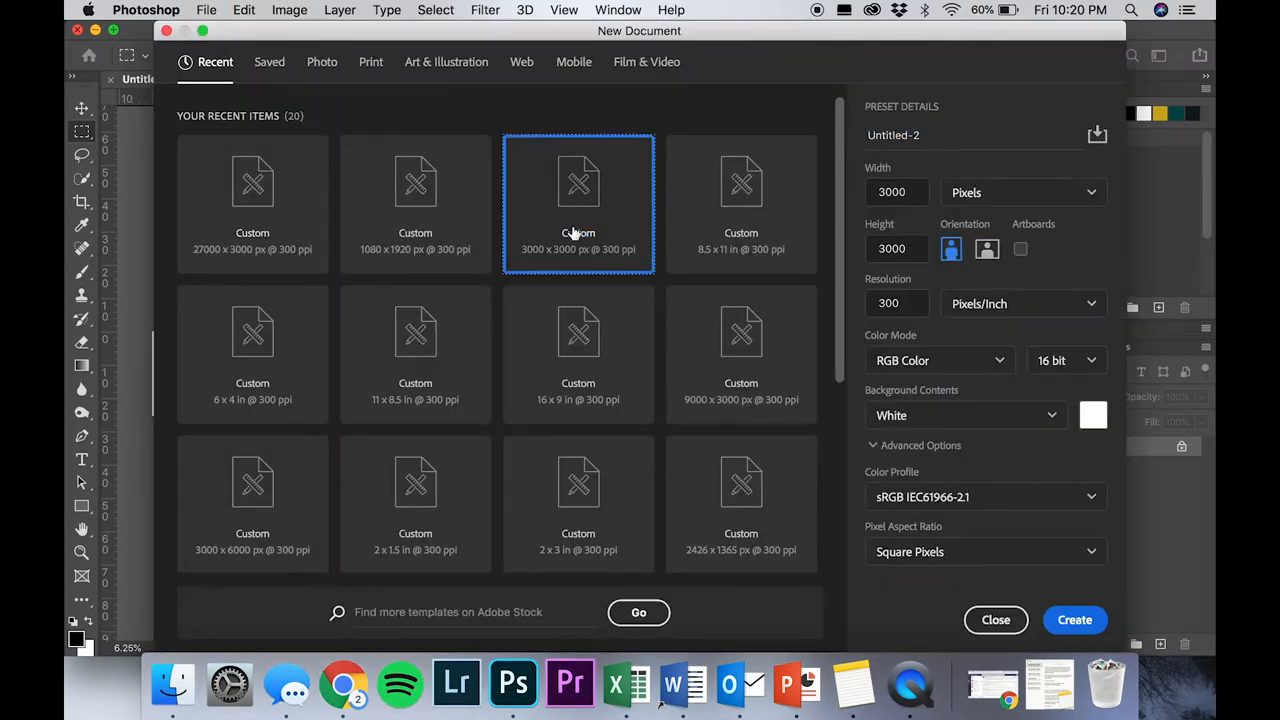
{"action": "left_click", "coordinate": [1074, 620]}
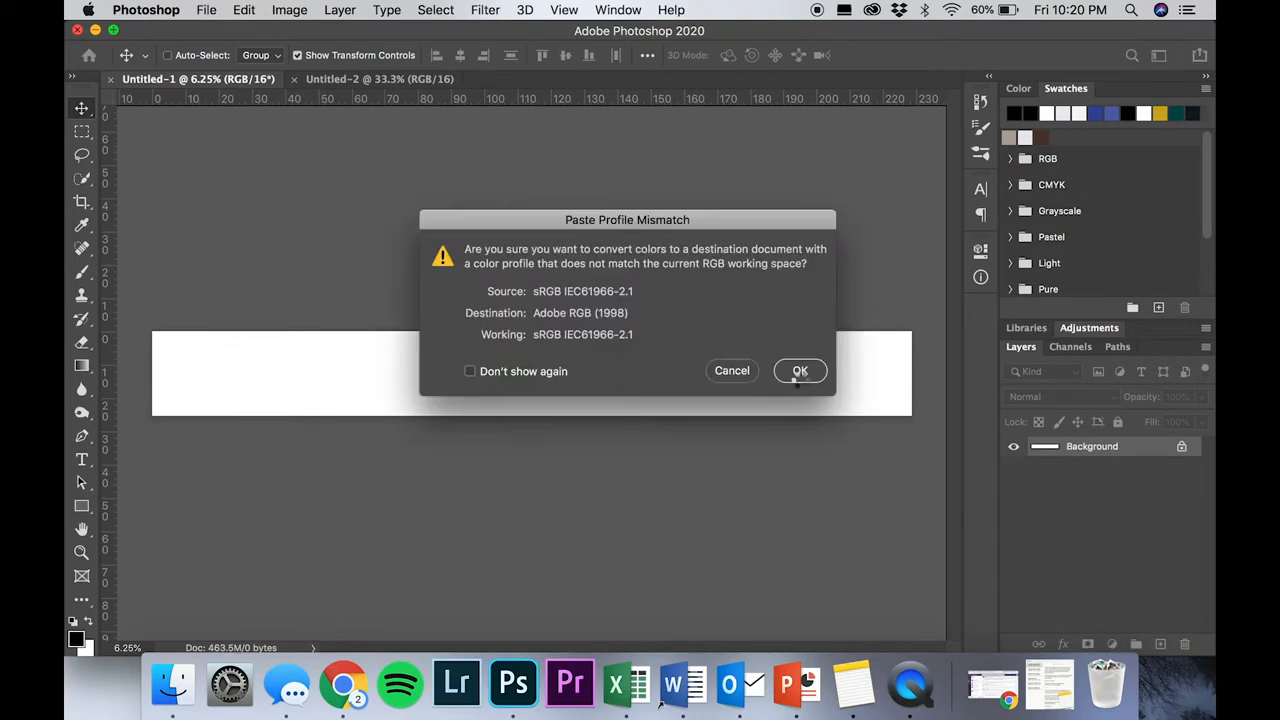
{"action": "left_click", "coordinate": [800, 370]}
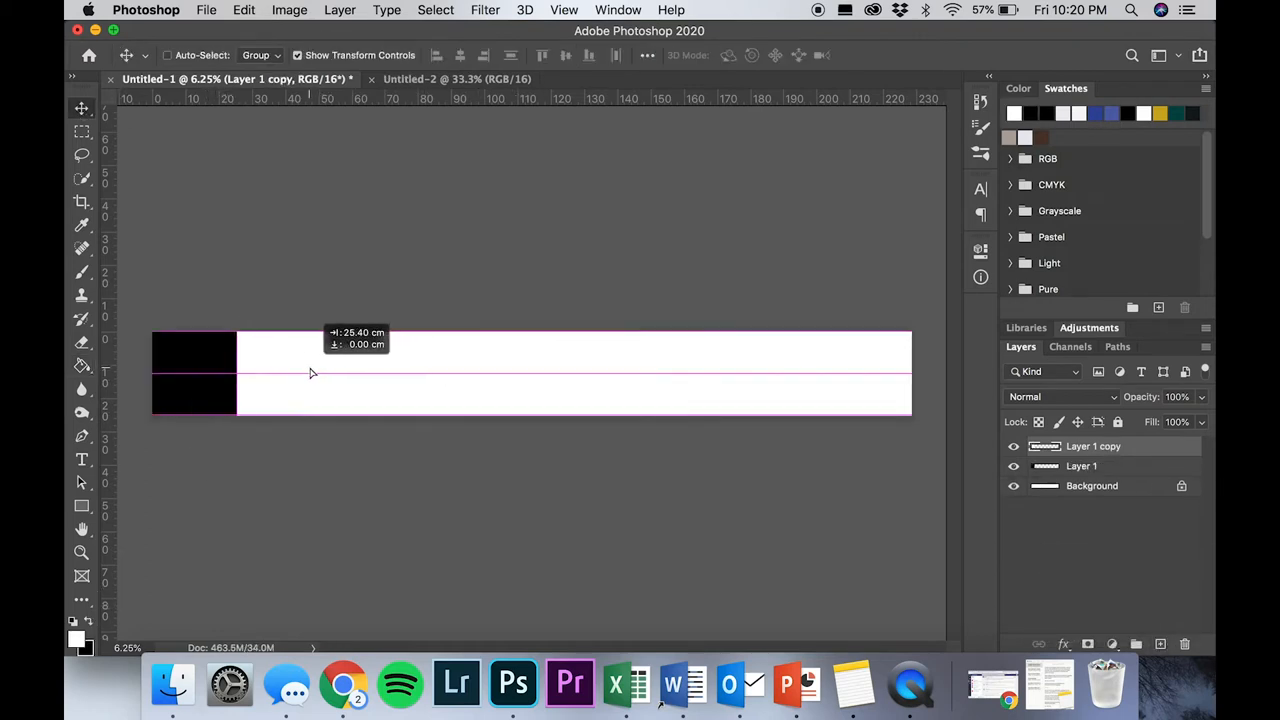
Place duplicated black squares along the strip through to its right end
{"action": "left_click", "coordinate": [1080, 466]}
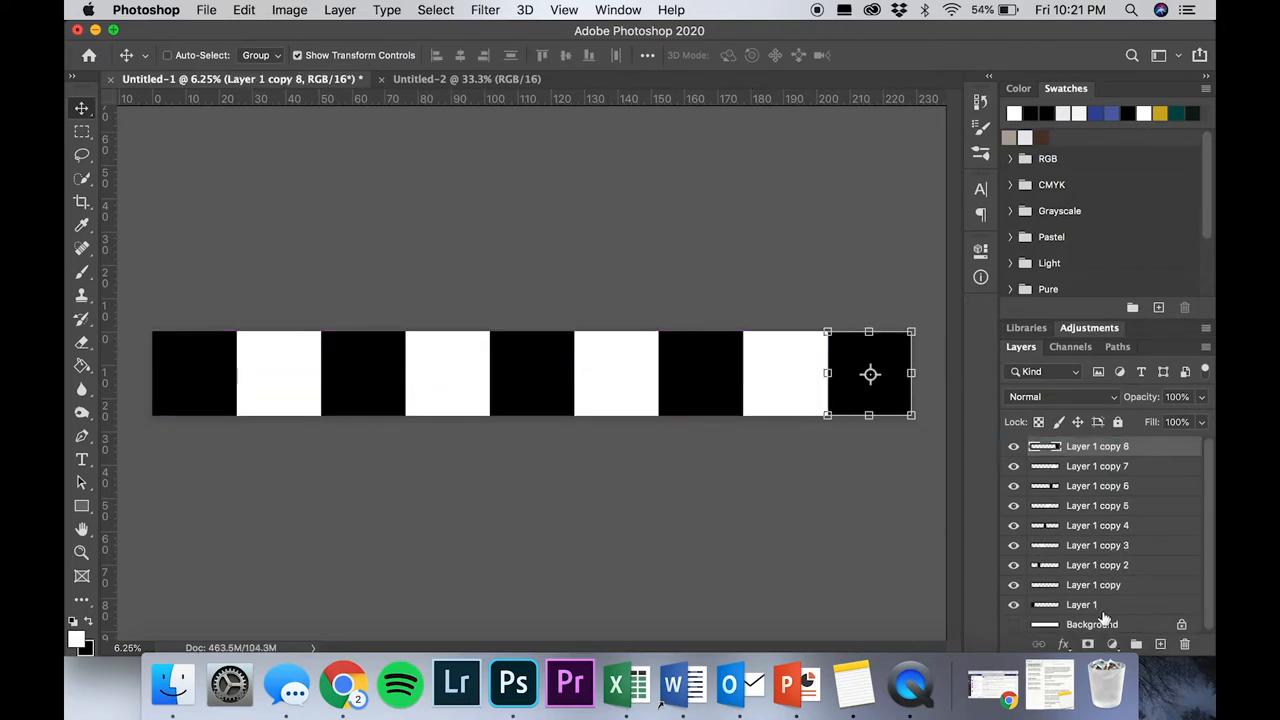
{"action": "left_click", "coordinate": [1080, 604]}
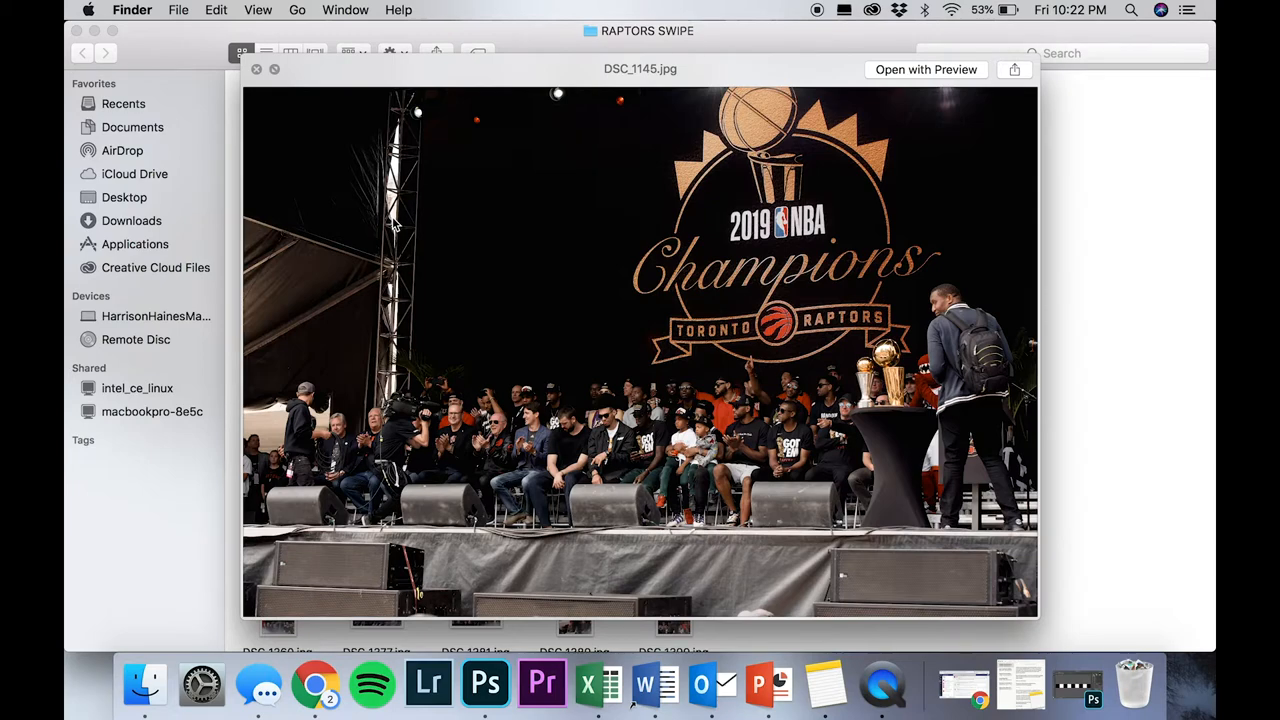
Step through Quick Look previews of the RAPTORS SWIPE photos
{"action": "key", "text": "right"}
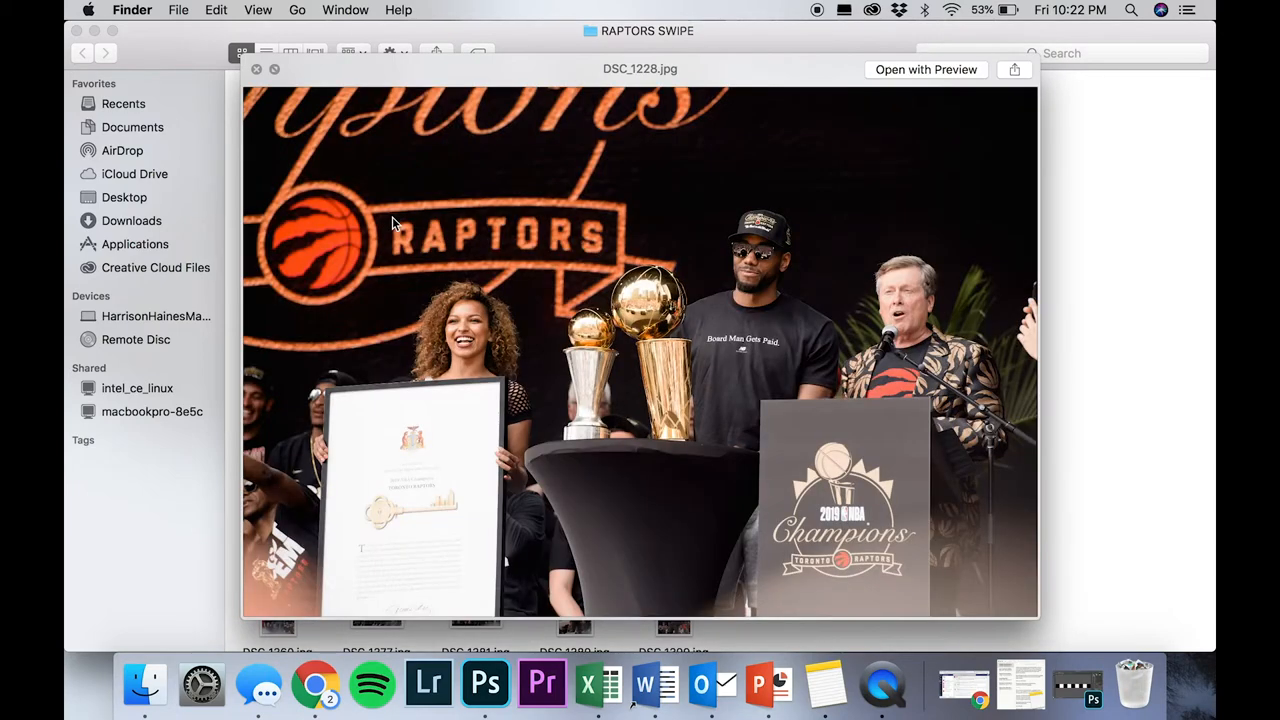
{"action": "left_click", "coordinate": [256, 68]}
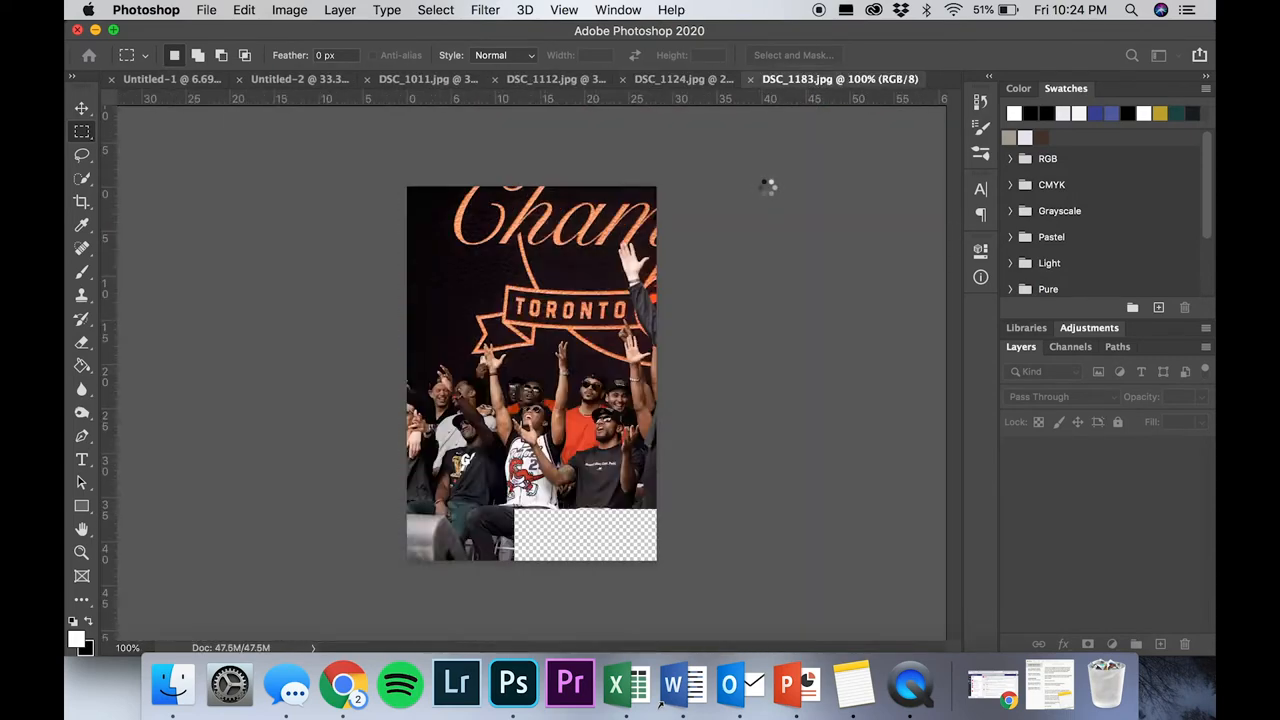
Position a parade photo in the strip and fade the Squares group to 49% opacity
{"action": "left_click", "coordinate": [476, 80]}
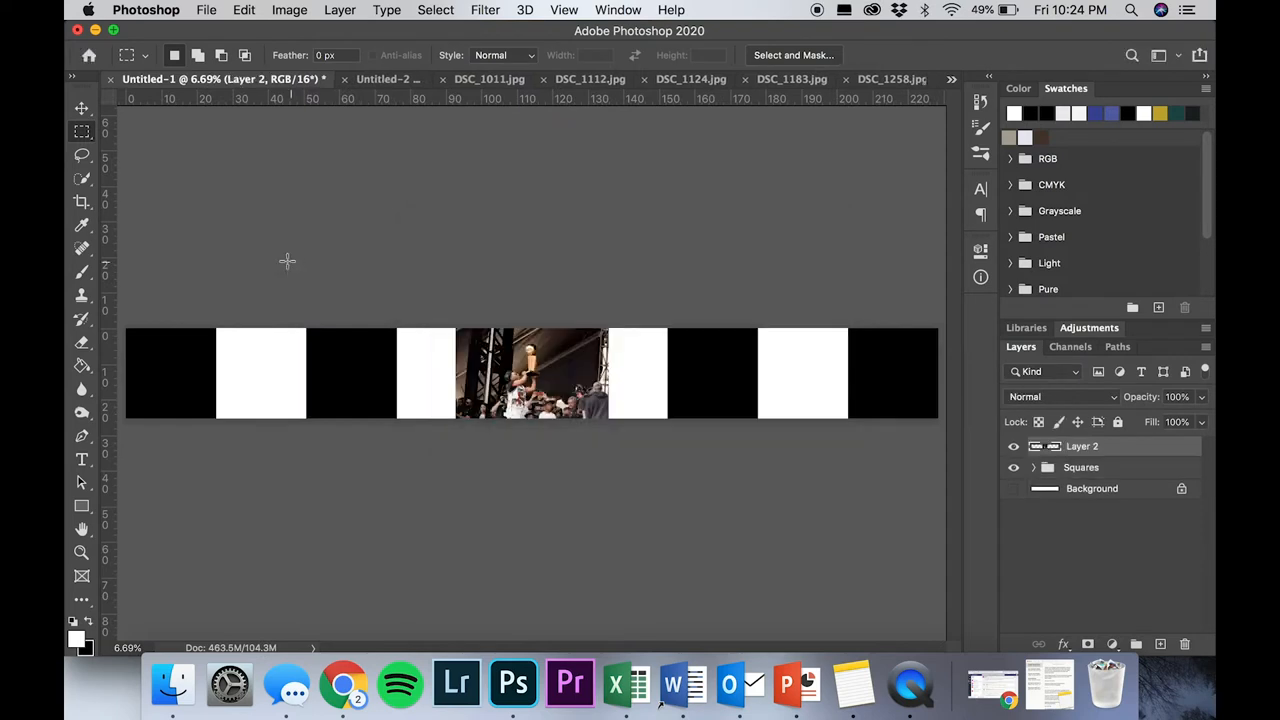
{"action": "left_click", "coordinate": [80, 108]}
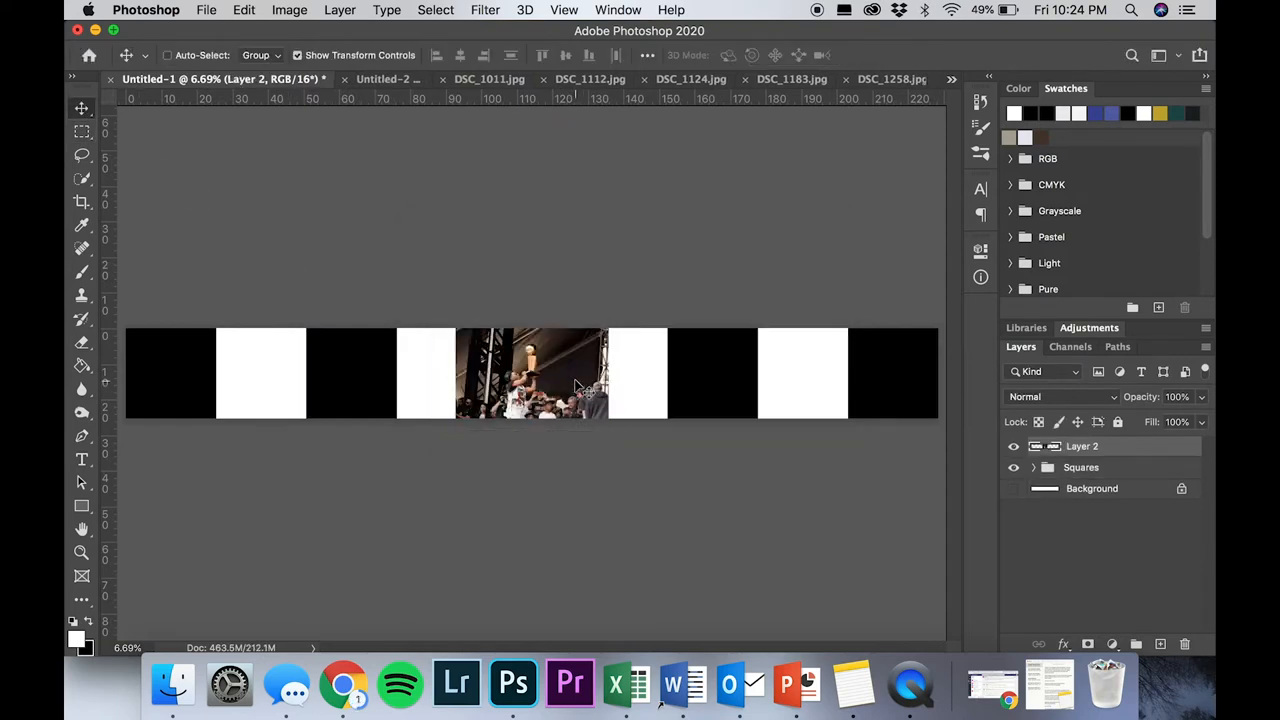
{"action": "left_click_drag", "start_coordinate": [530, 374], "coordinate": [200, 360]}
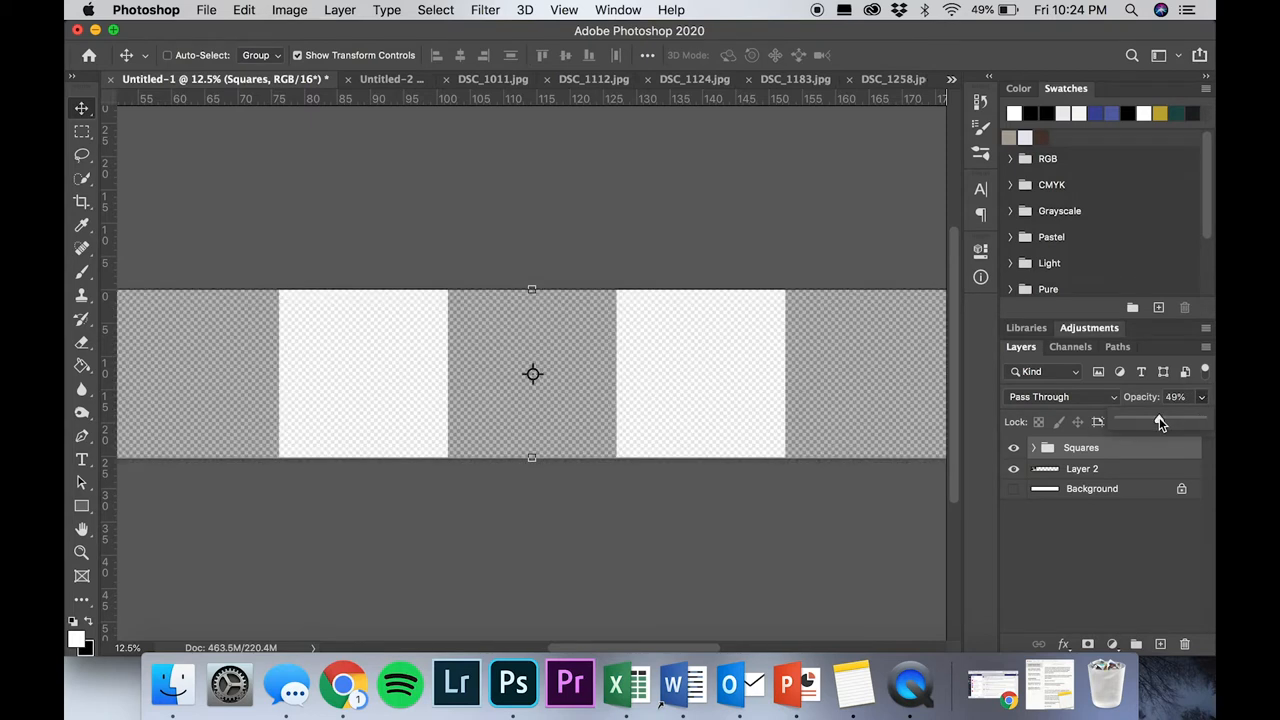
{"action": "left_click", "coordinate": [1082, 468]}
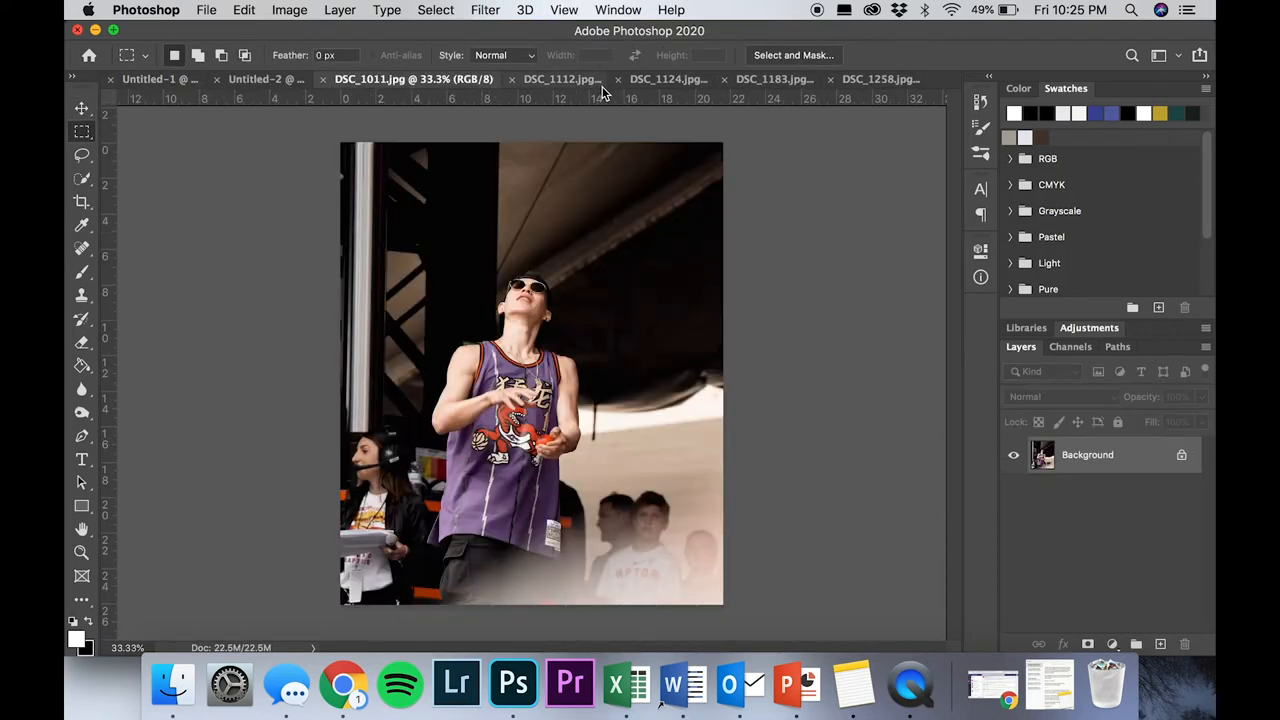
Move the DSC_1112 trophy-lifting photo into Untitled-1 at the strip's left end
{"action": "left_click", "coordinate": [520, 80]}
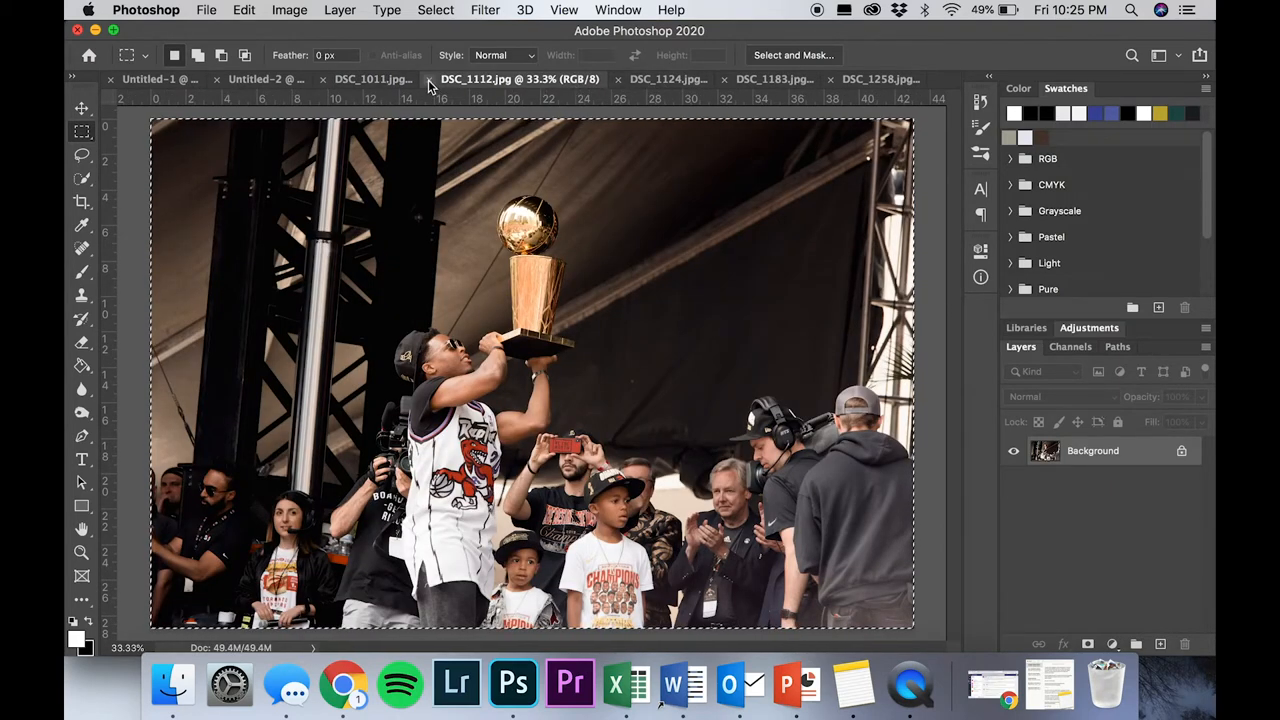
{"action": "left_click", "coordinate": [668, 80]}
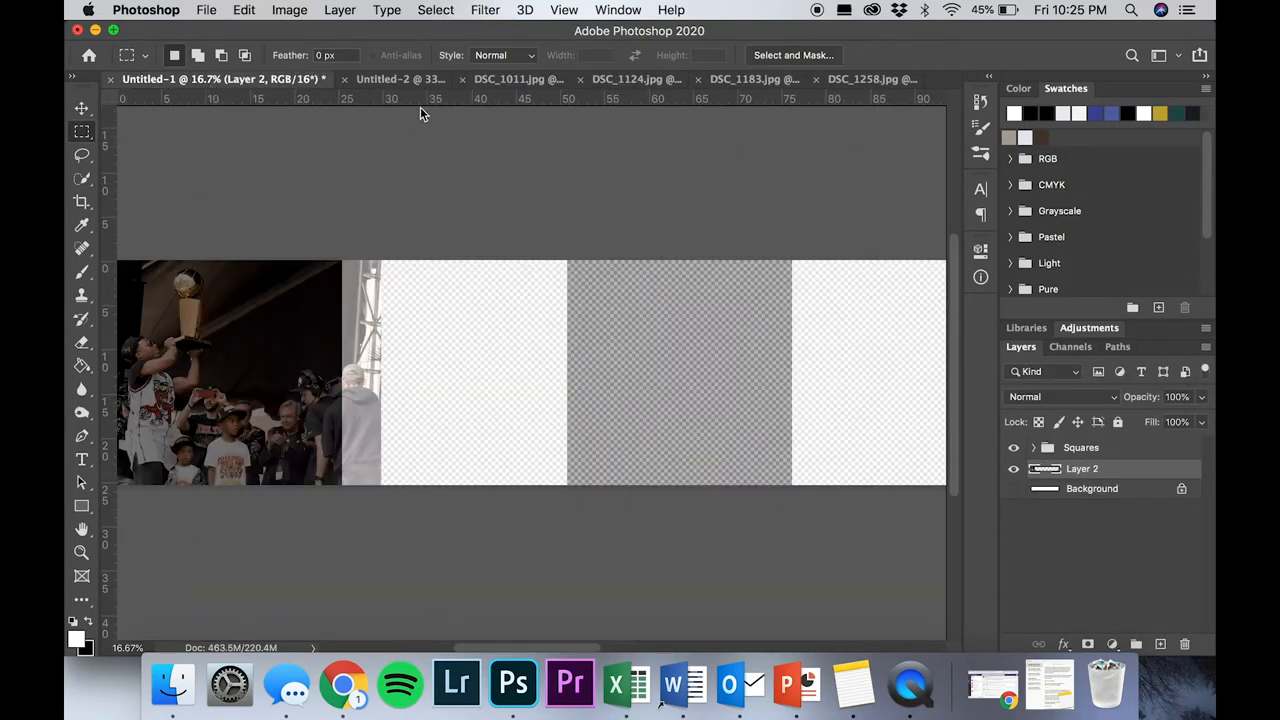
{"action": "left_click", "coordinate": [326, 80]}
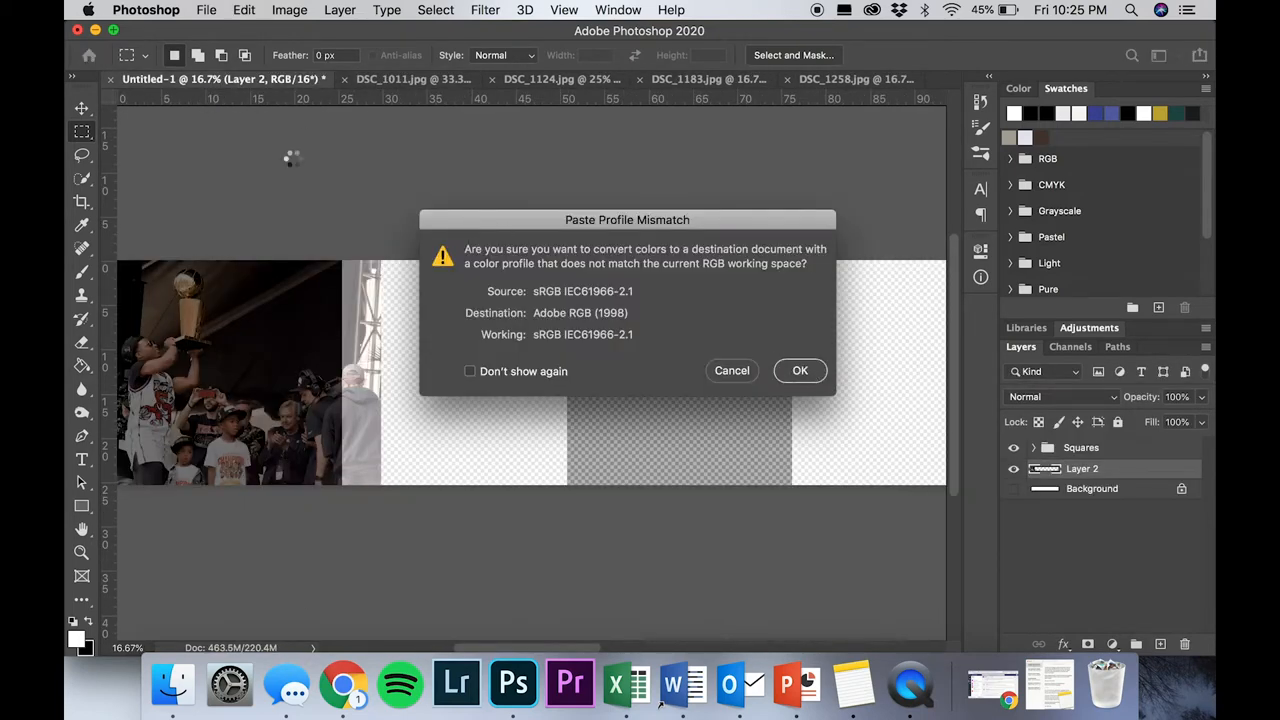
Paste the crowd photo into Untitled-1, converting its colours to the strip's profile
{"action": "left_click", "coordinate": [800, 370]}
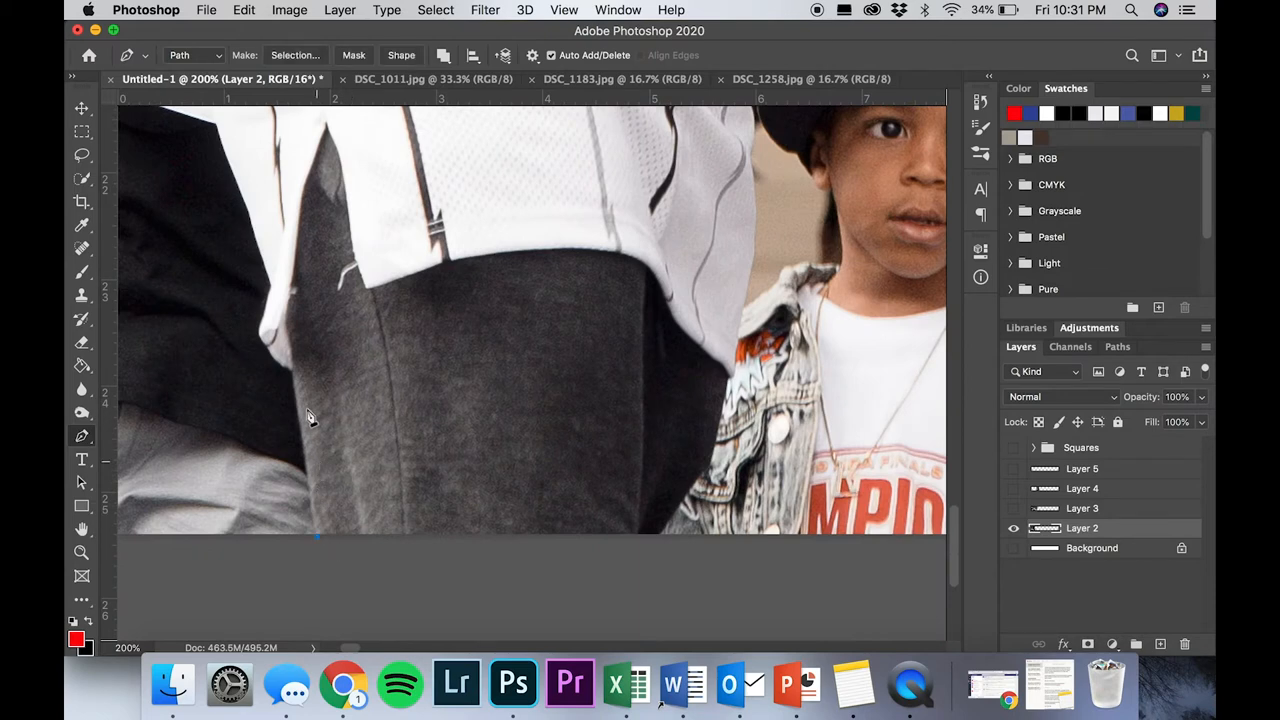
{"action": "mouse_move", "coordinate": [292, 370]}
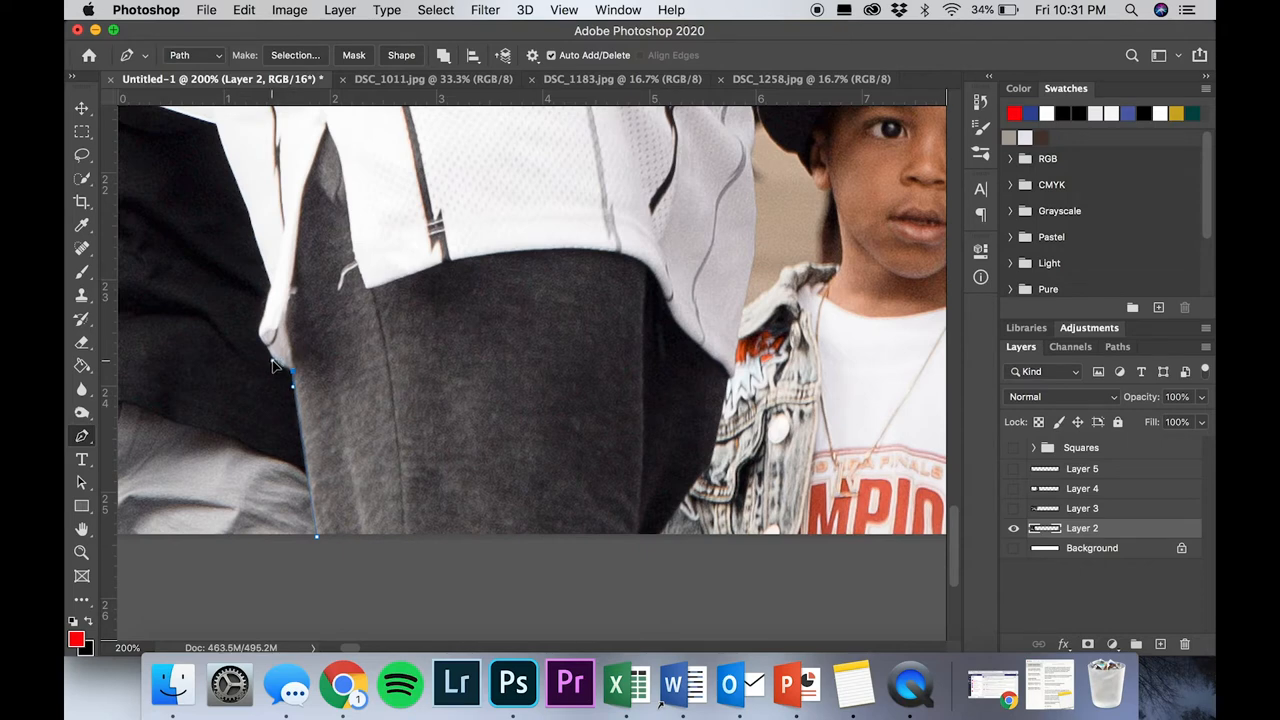
{"action": "mouse_move", "coordinate": [262, 340]}
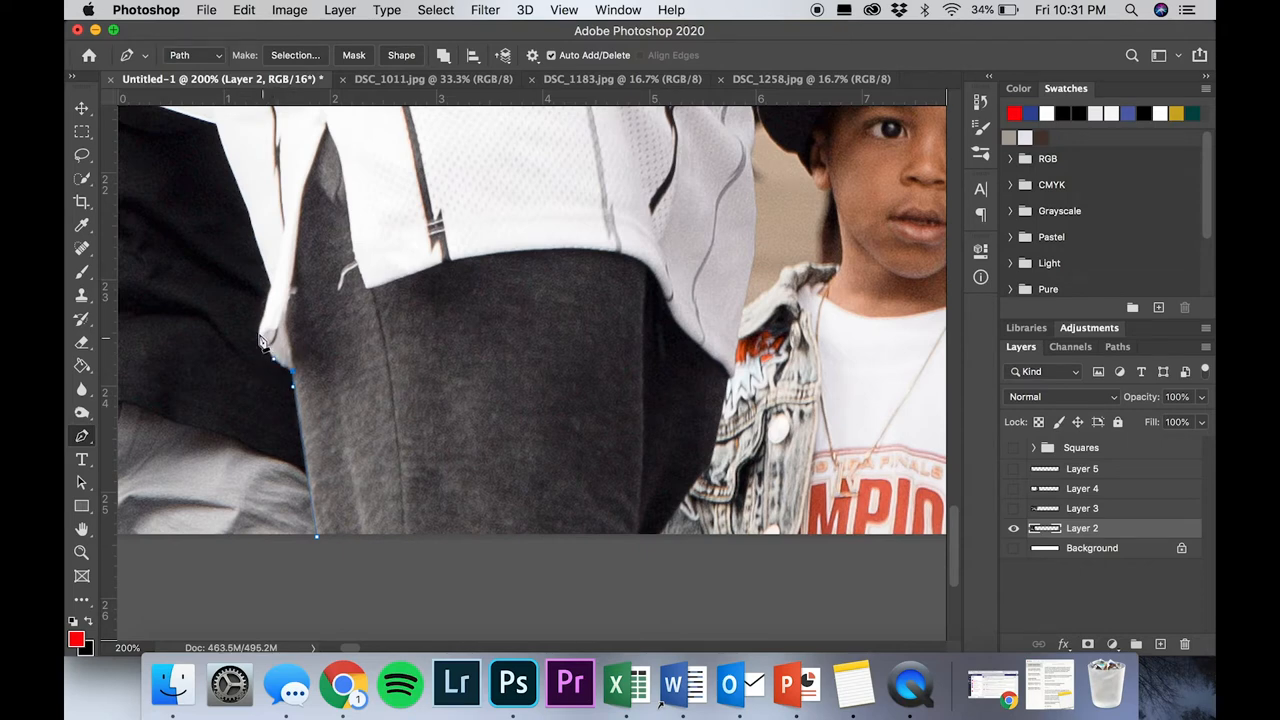
{"action": "mouse_move", "coordinate": [252, 328]}
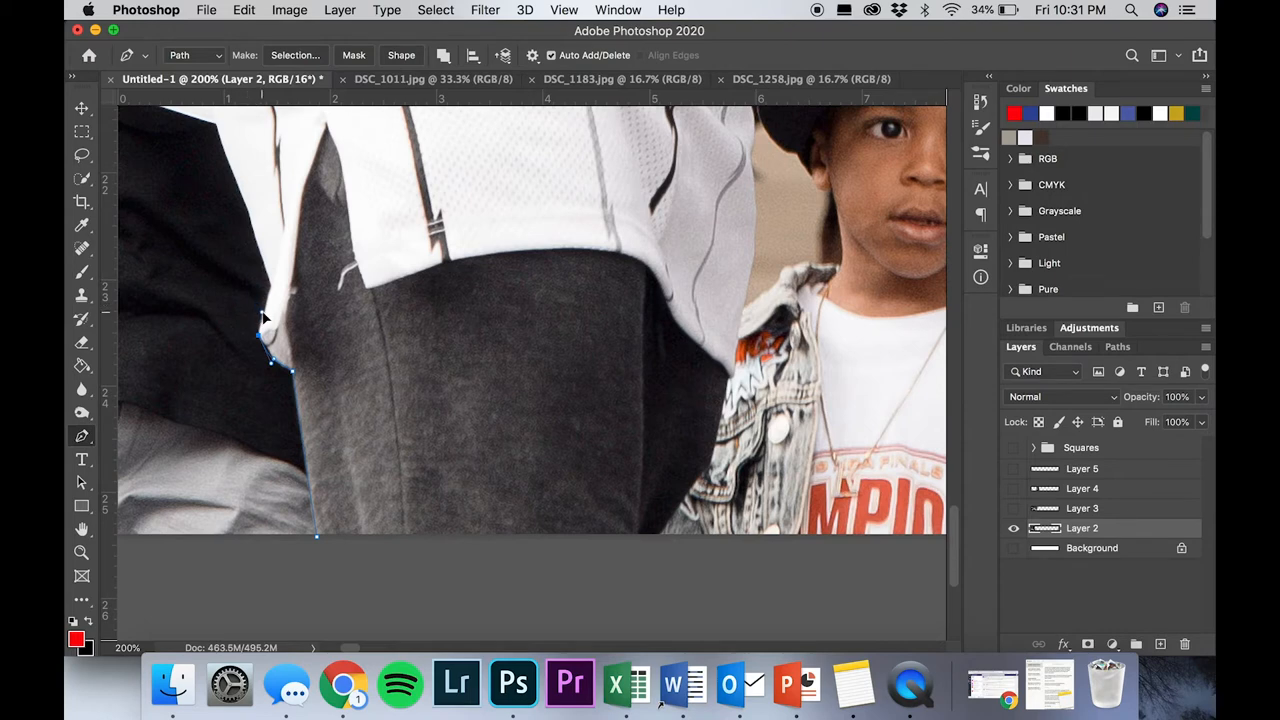
{"action": "mouse_move", "coordinate": [276, 292]}
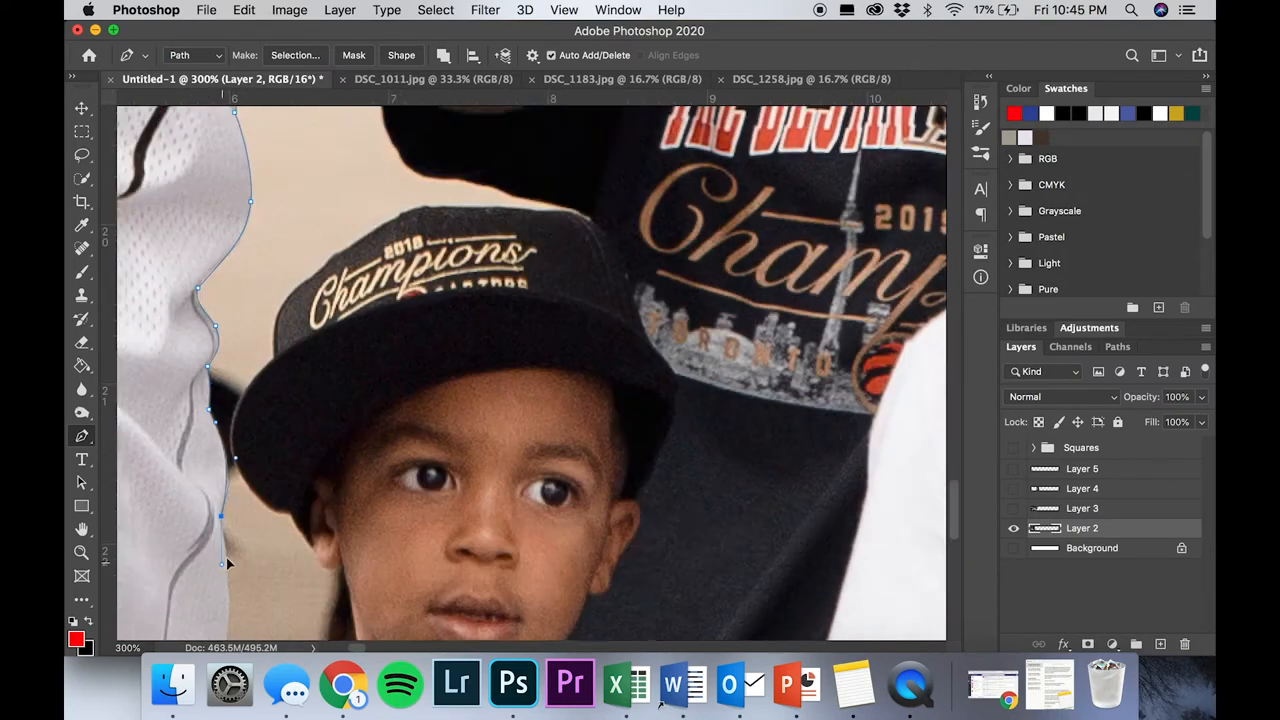
Trace a Pen-tool outline around the trophy-holding player and nearby children
{"action": "scroll", "scroll_direction": "down", "scroll_amount": 3}
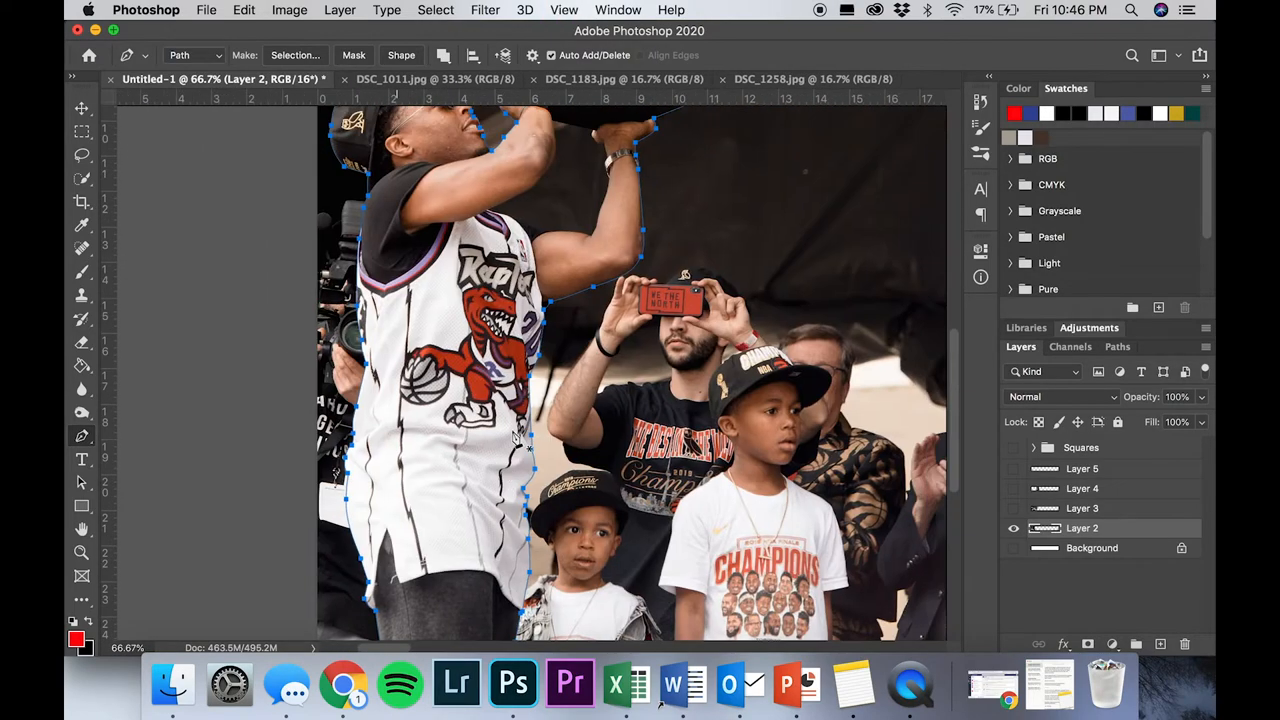
Turn the traced path around the trophy player into a selection and reveal the number 20 jersey photo
{"action": "right_click", "coordinate": [520, 440]}
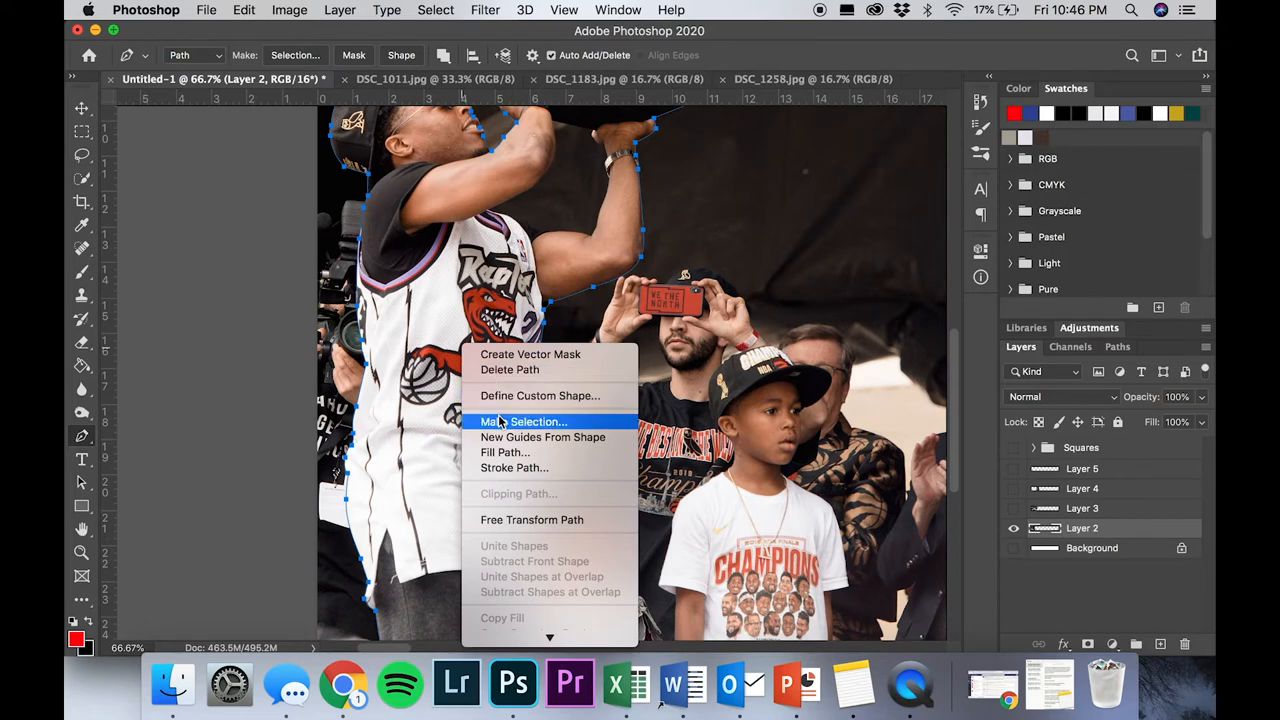
{"action": "left_click", "coordinate": [524, 420]}
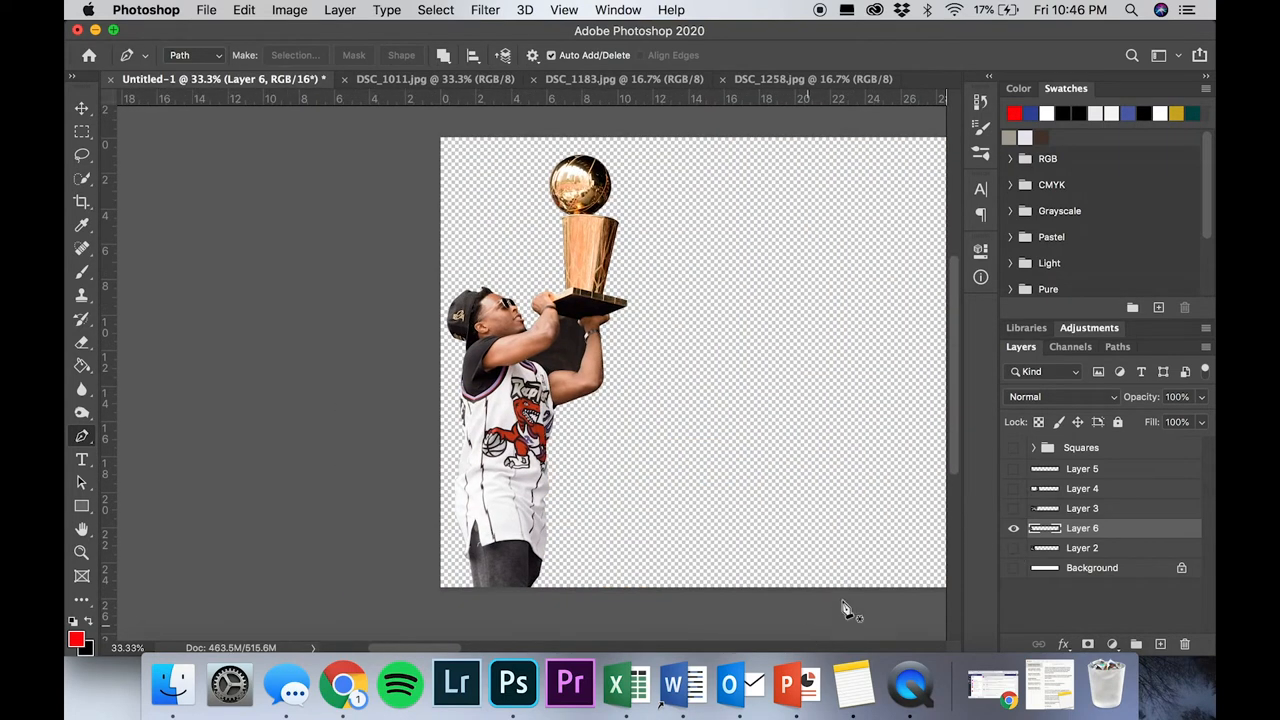
{"action": "left_click", "coordinate": [1012, 508]}
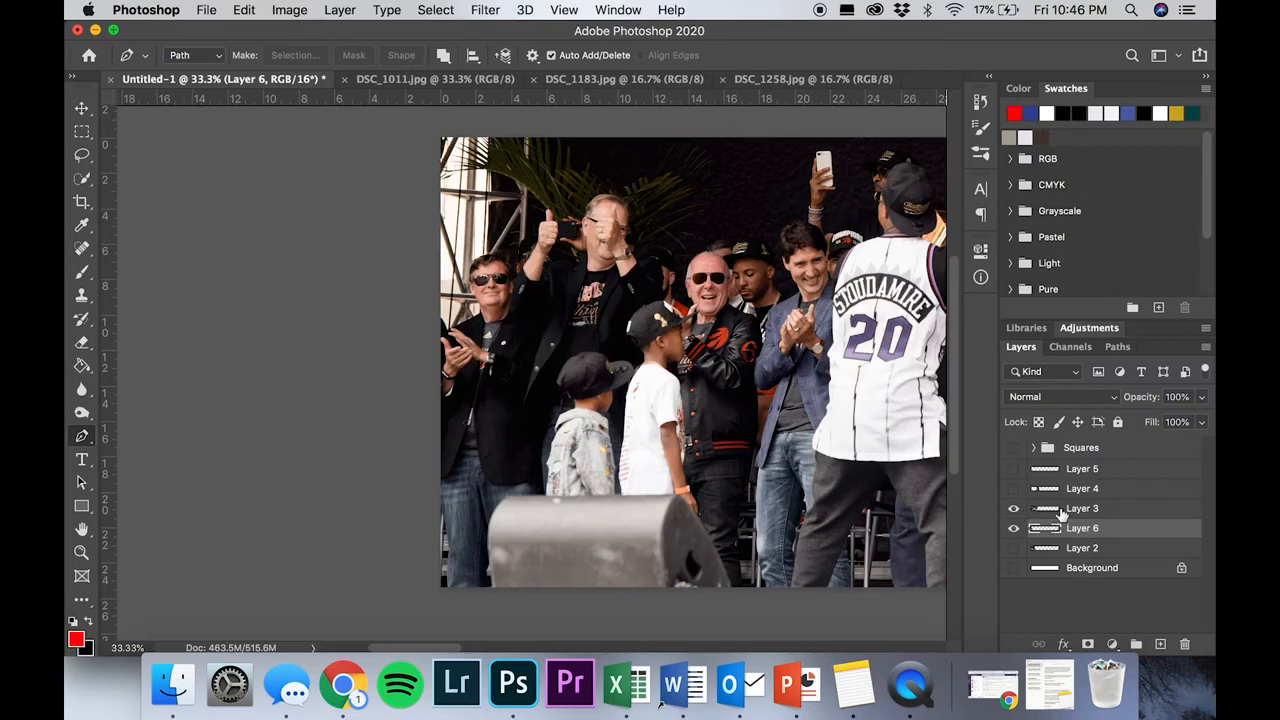
{"action": "left_click", "coordinate": [1012, 528]}
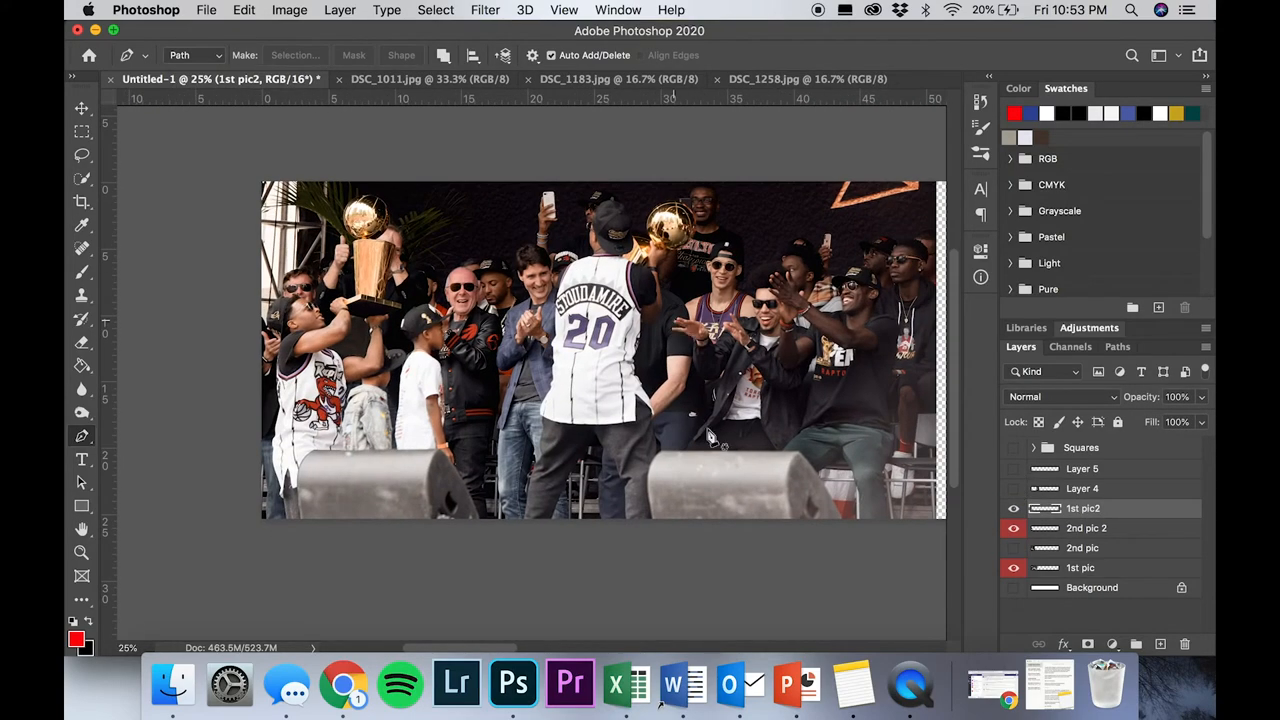
Select the duplicated 2nd pic 2 layer beneath the trophy-player cutout
{"action": "left_click", "coordinate": [1086, 528]}
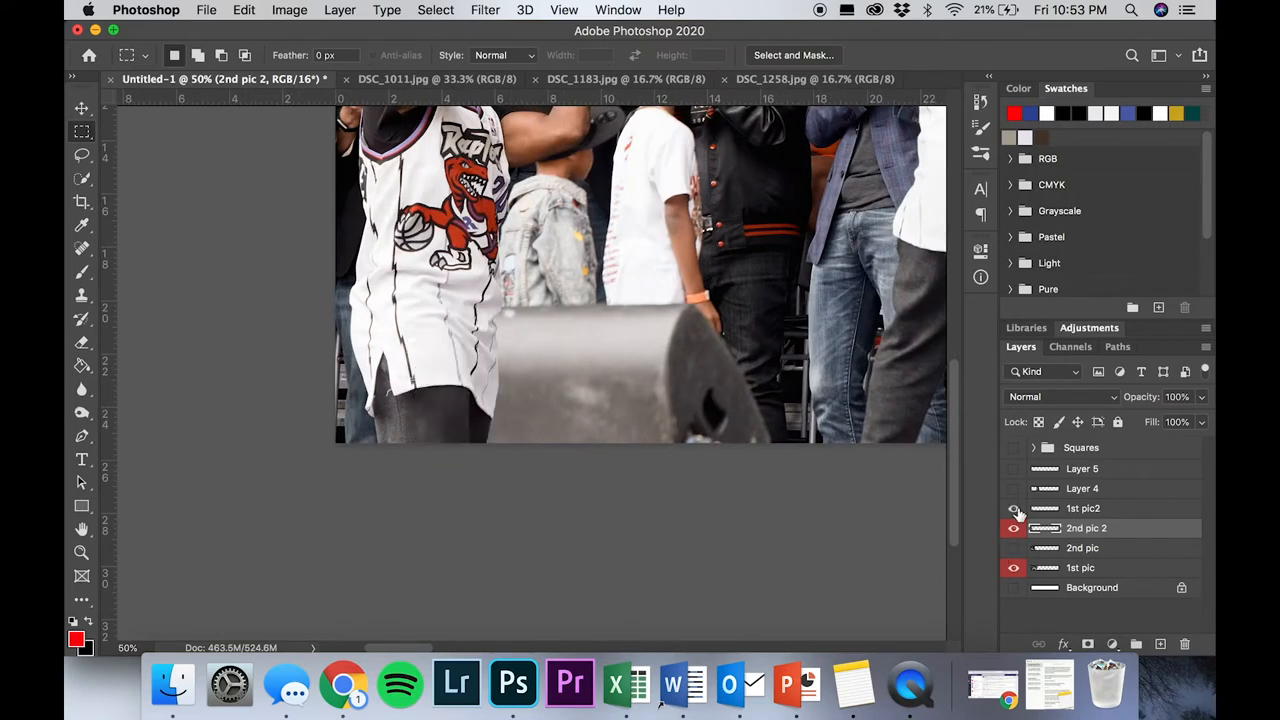
Give the 1st pic2 layer a Motion Blur with distance 19
{"action": "left_click", "coordinate": [484, 10]}
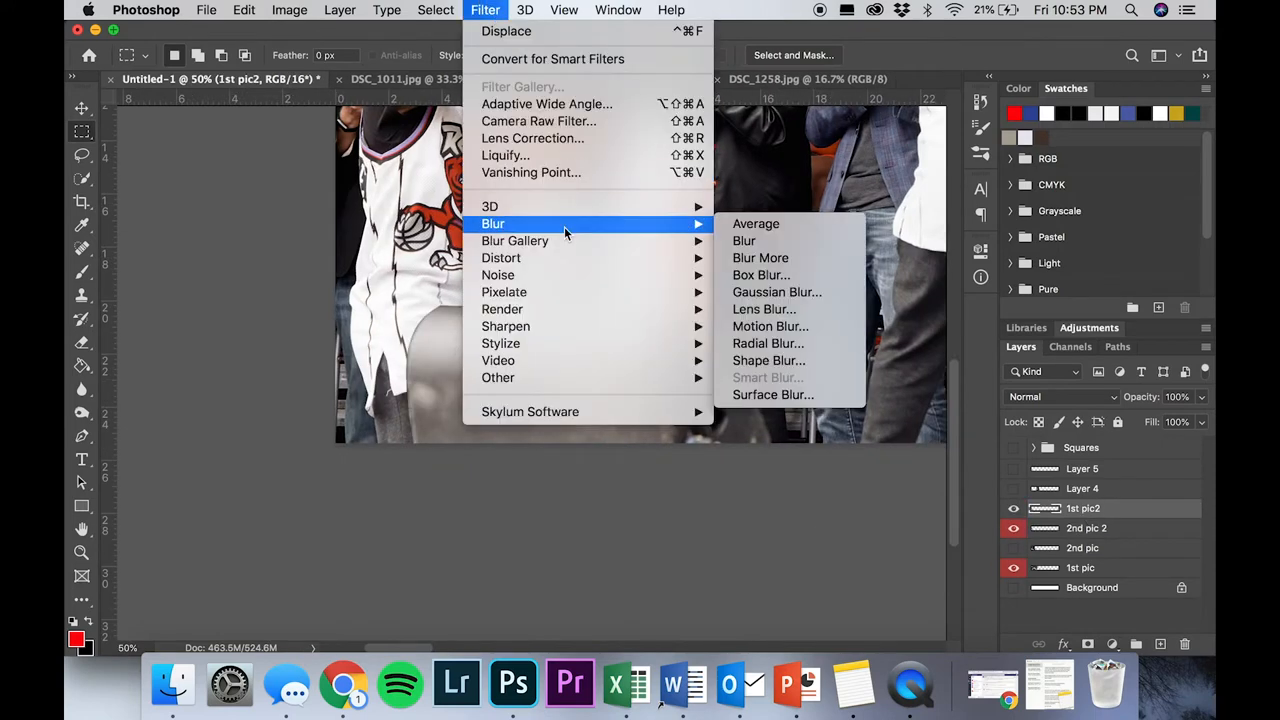
{"action": "left_click", "coordinate": [770, 326]}
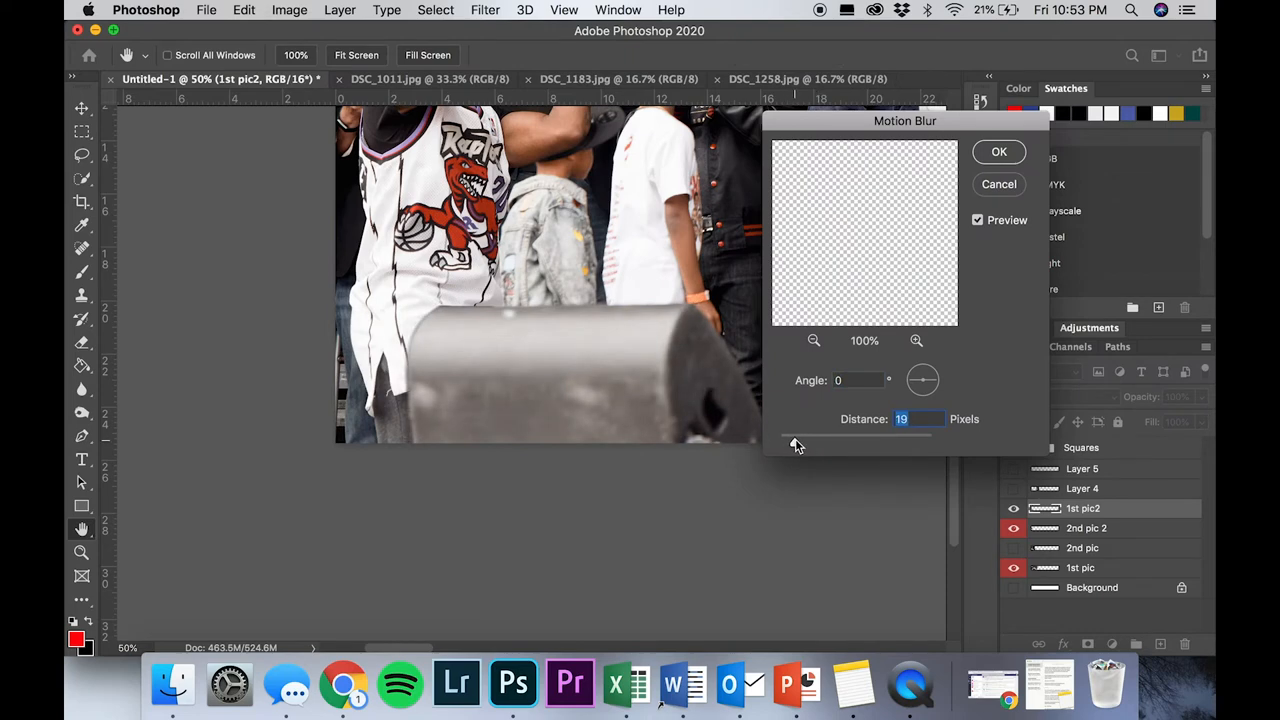
{"action": "left_click", "coordinate": [998, 152]}
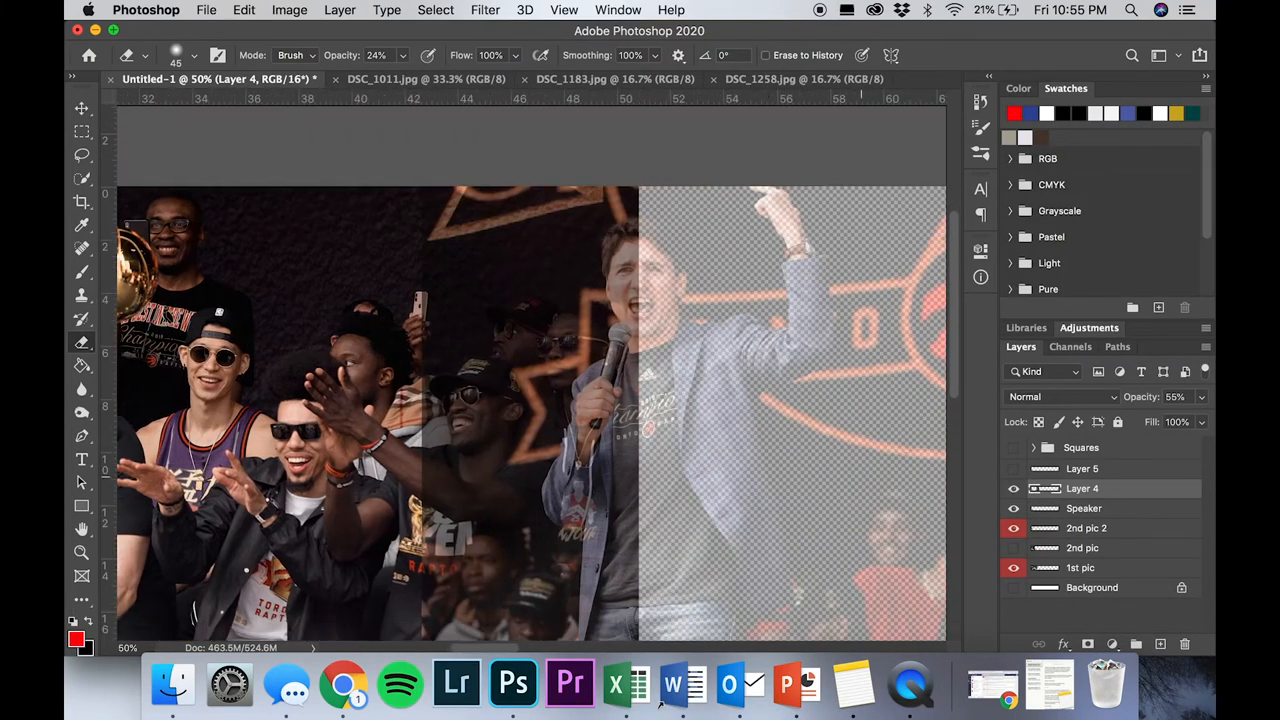
Hide Layer 4 with the faded speaker photo and make the 1st pic layer active
{"action": "left_click", "coordinate": [1014, 508]}
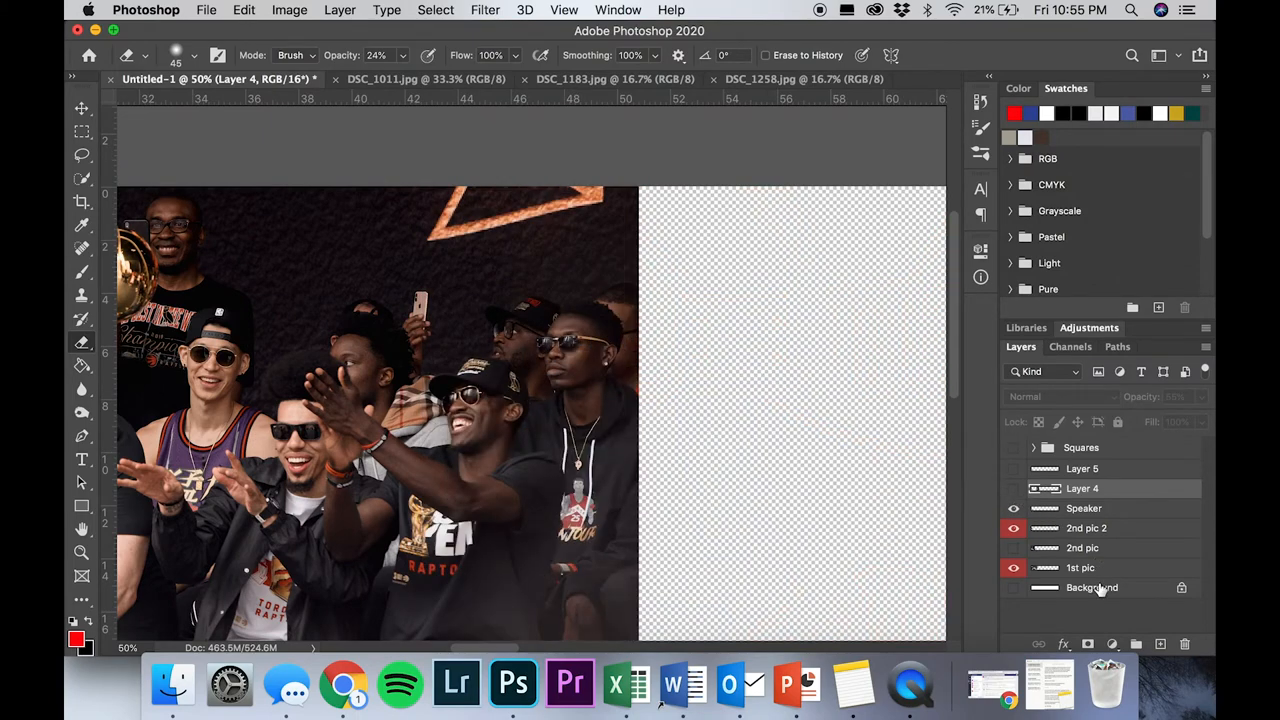
{"action": "left_click", "coordinate": [82, 436]}
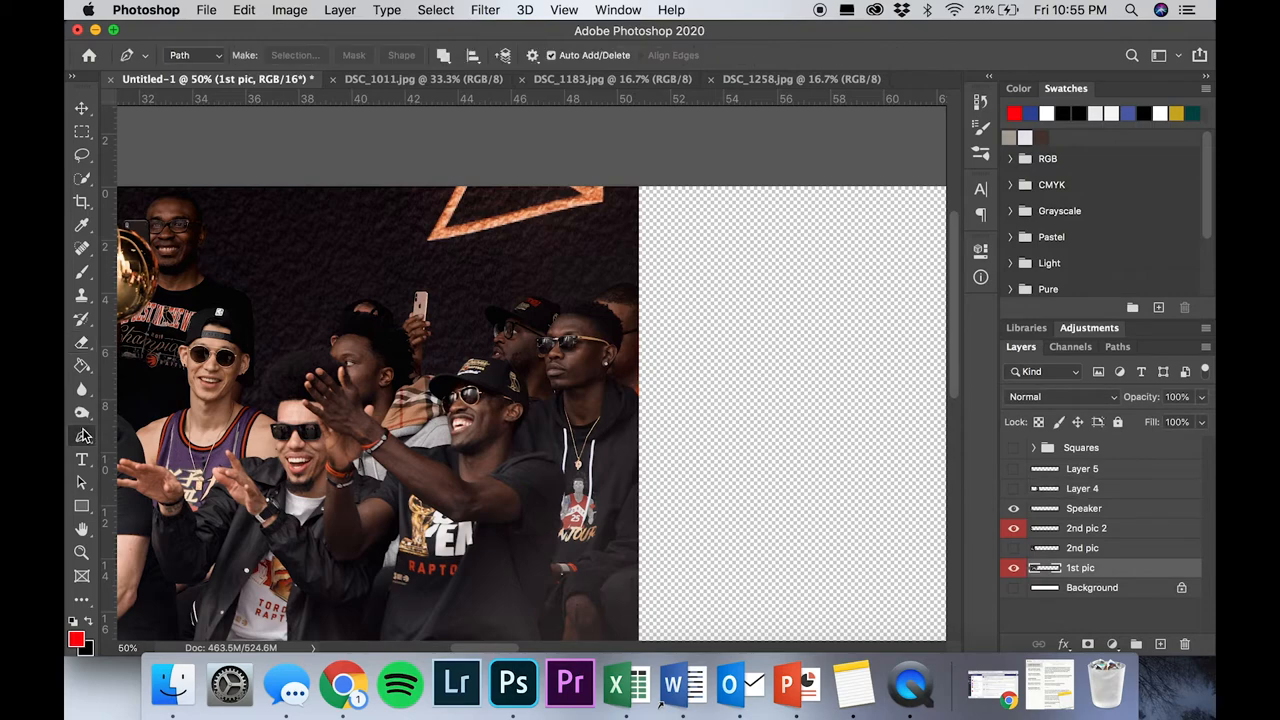
{"action": "scroll", "scroll_direction": "down", "scroll_amount": 3}
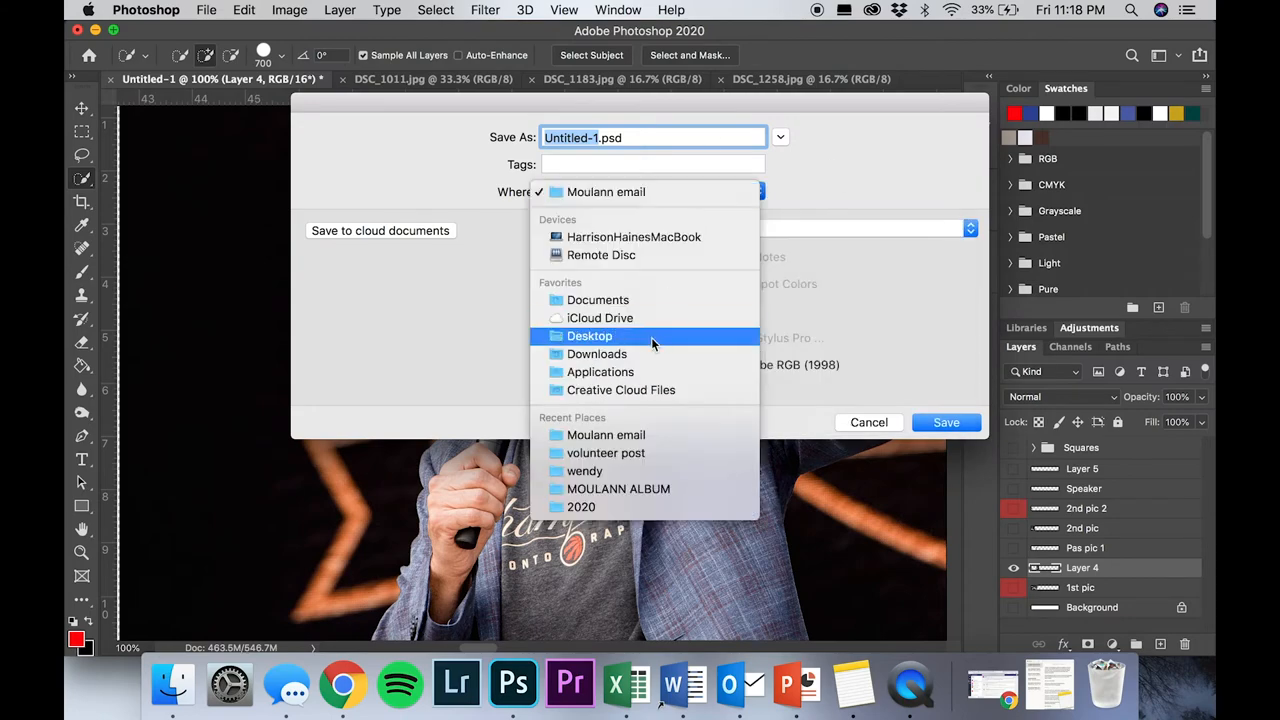
Save the strip as RAPTORS SWIPE.psd on the Desktop with Maximize Compatibility
{"action": "left_click", "coordinate": [944, 422]}
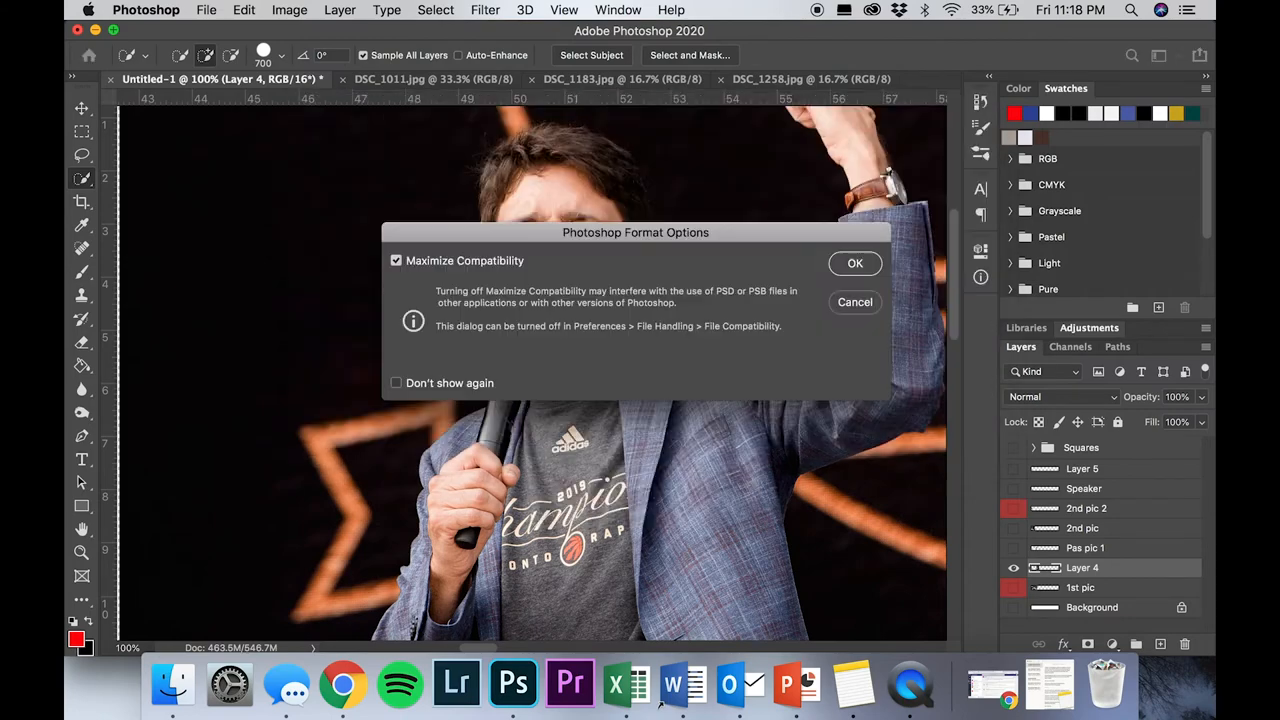
{"action": "left_click", "coordinate": [856, 264]}
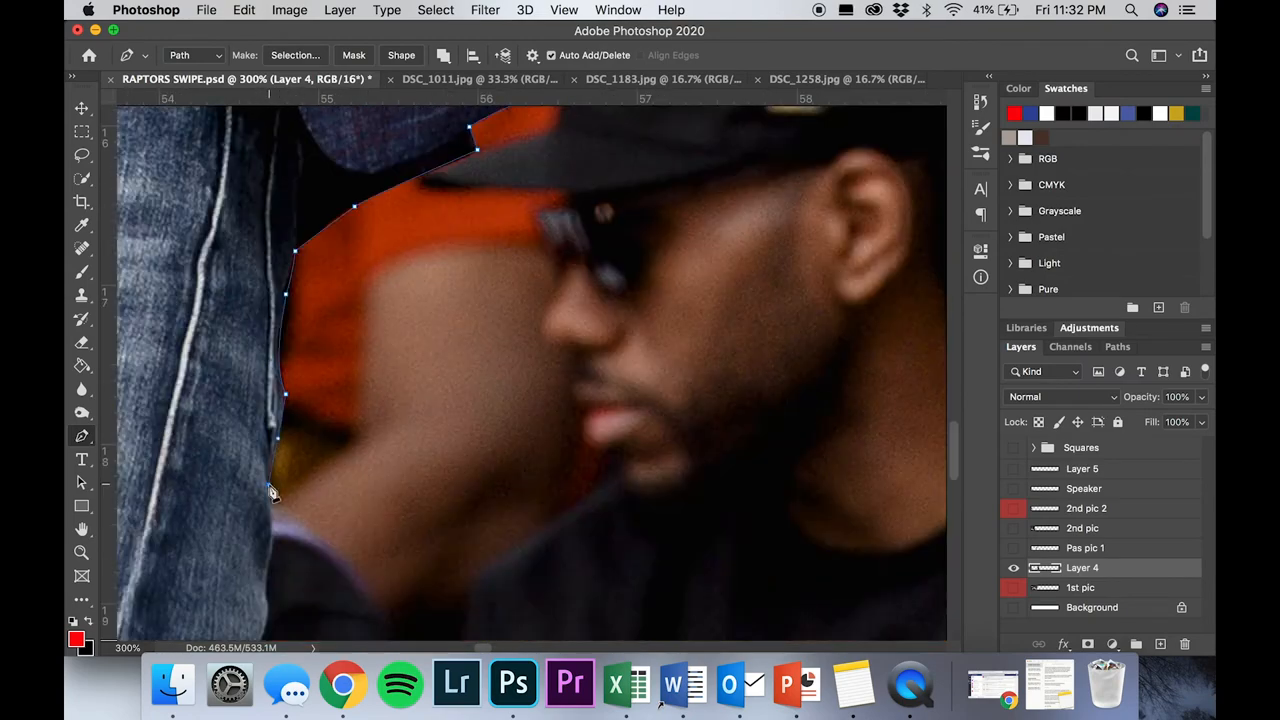
Scroll the strip into position before pasting the next parade photo
{"action": "scroll", "scroll_direction": "down", "scroll_amount": 3}
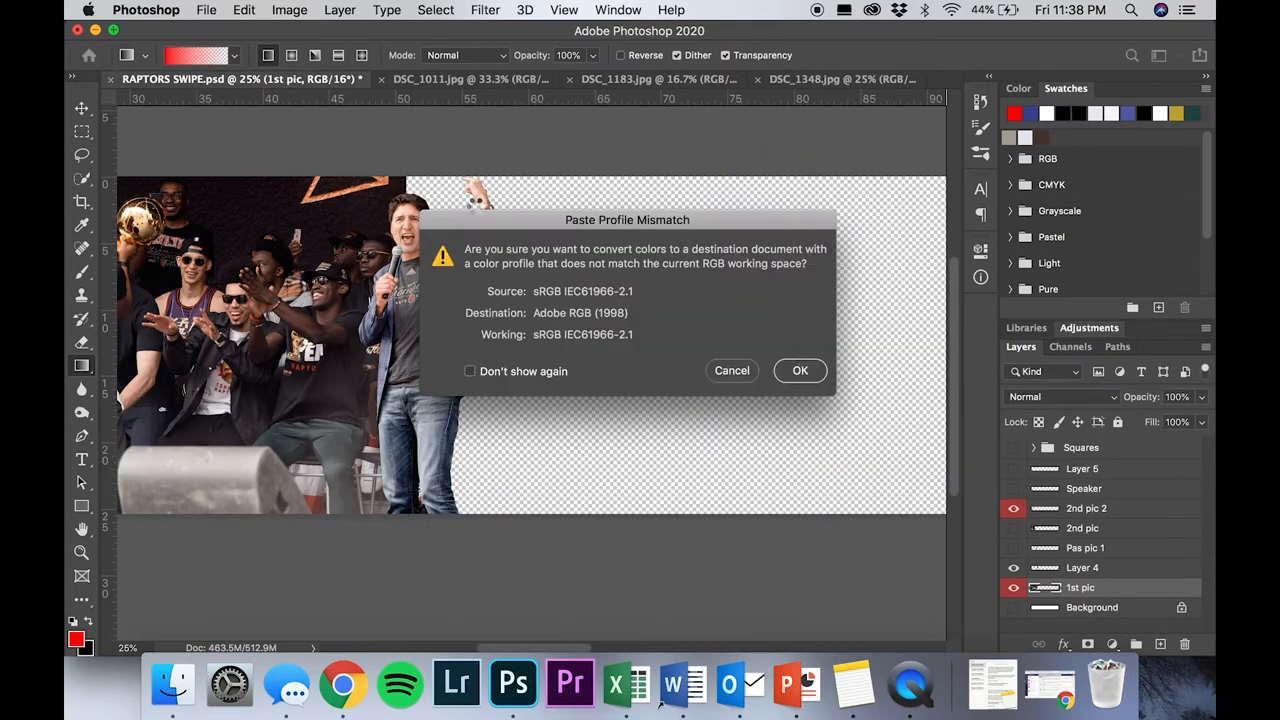
Accept the colour-profile conversion for the pasted stage photo of the speaker
{"action": "left_click", "coordinate": [800, 370]}
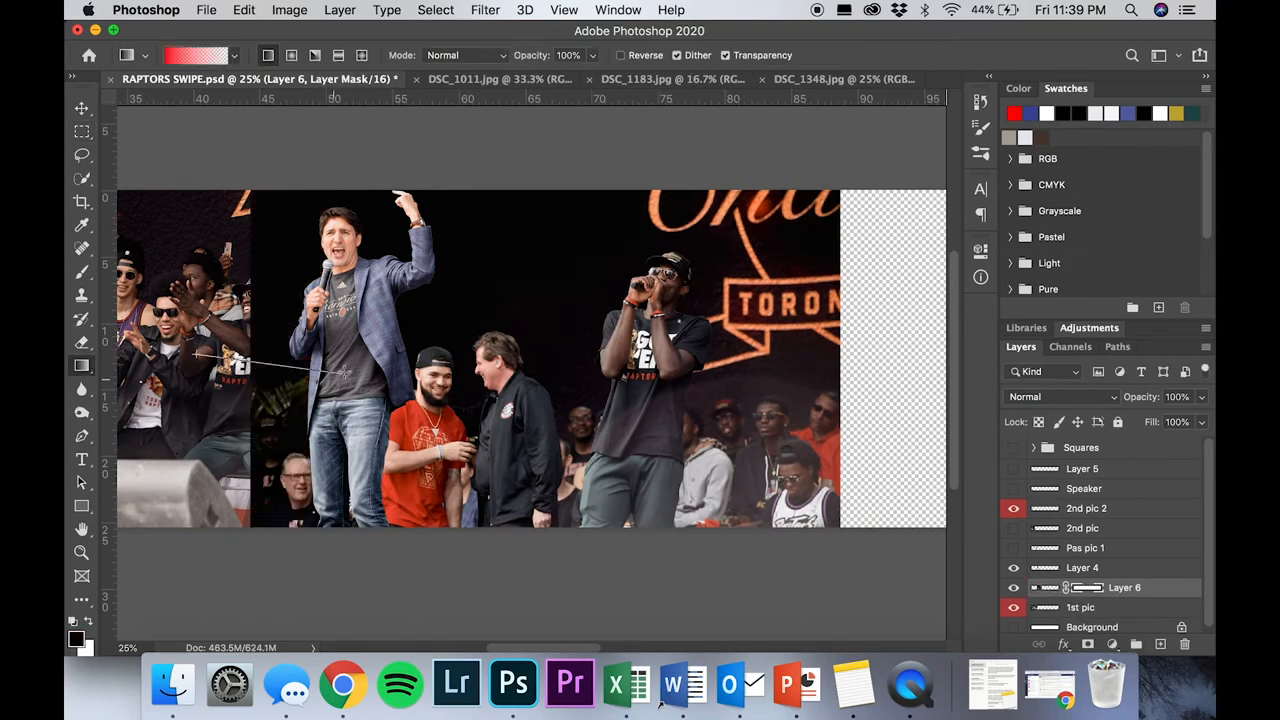
{"action": "left_click", "coordinate": [844, 80]}
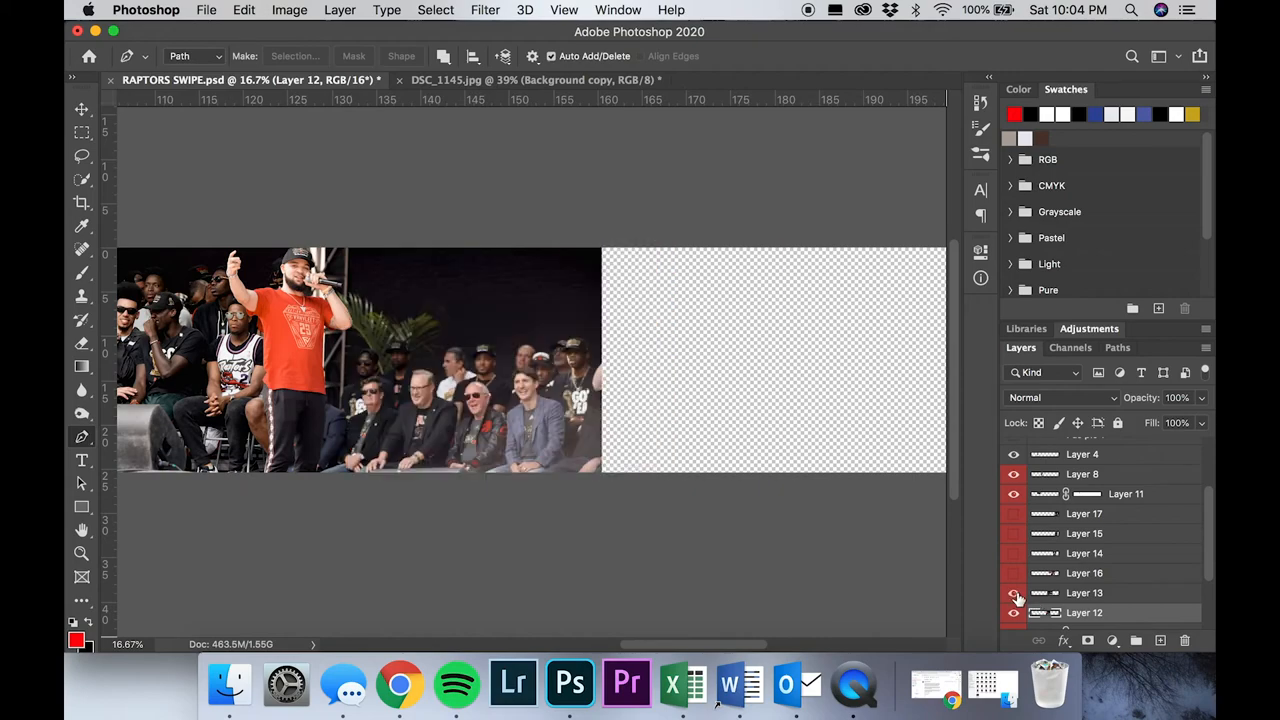
Toggle the visibility of one of the newly pasted panel photo layers
{"action": "left_click", "coordinate": [1014, 592]}
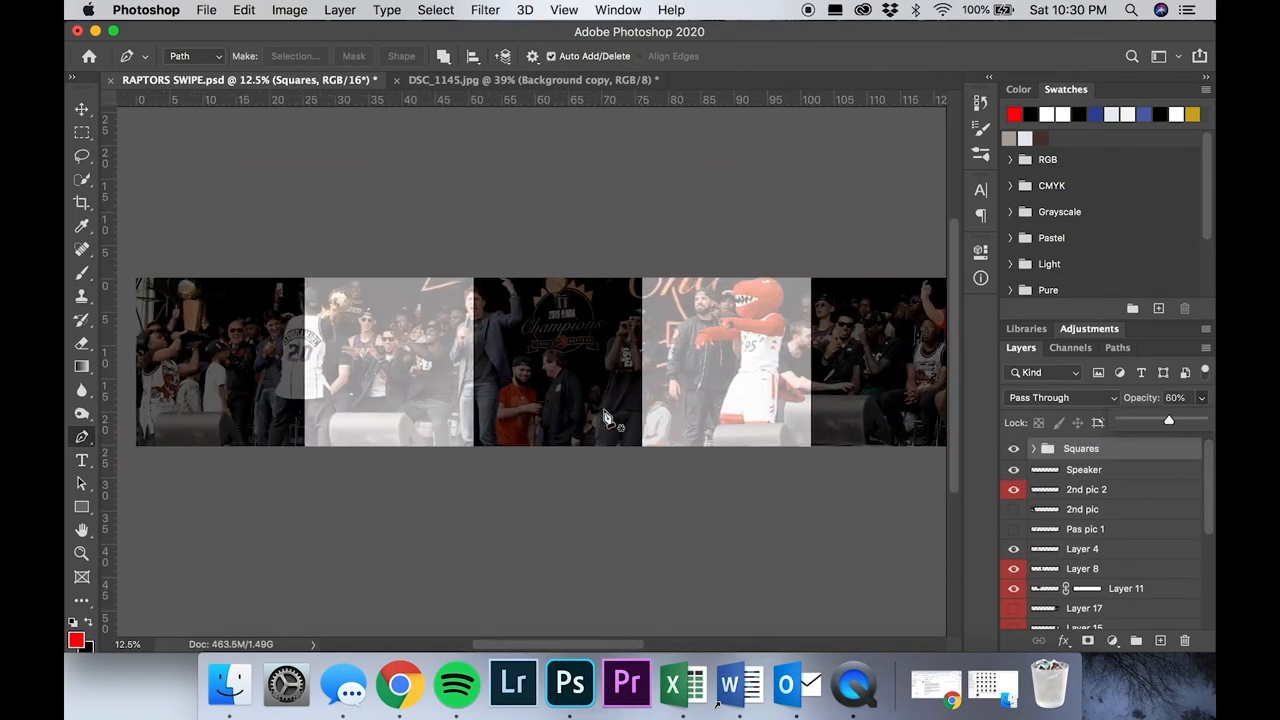
Scroll across the carousel strip to view the panel guide squares
{"action": "scroll", "scroll_direction": "right", "scroll_amount": 3}
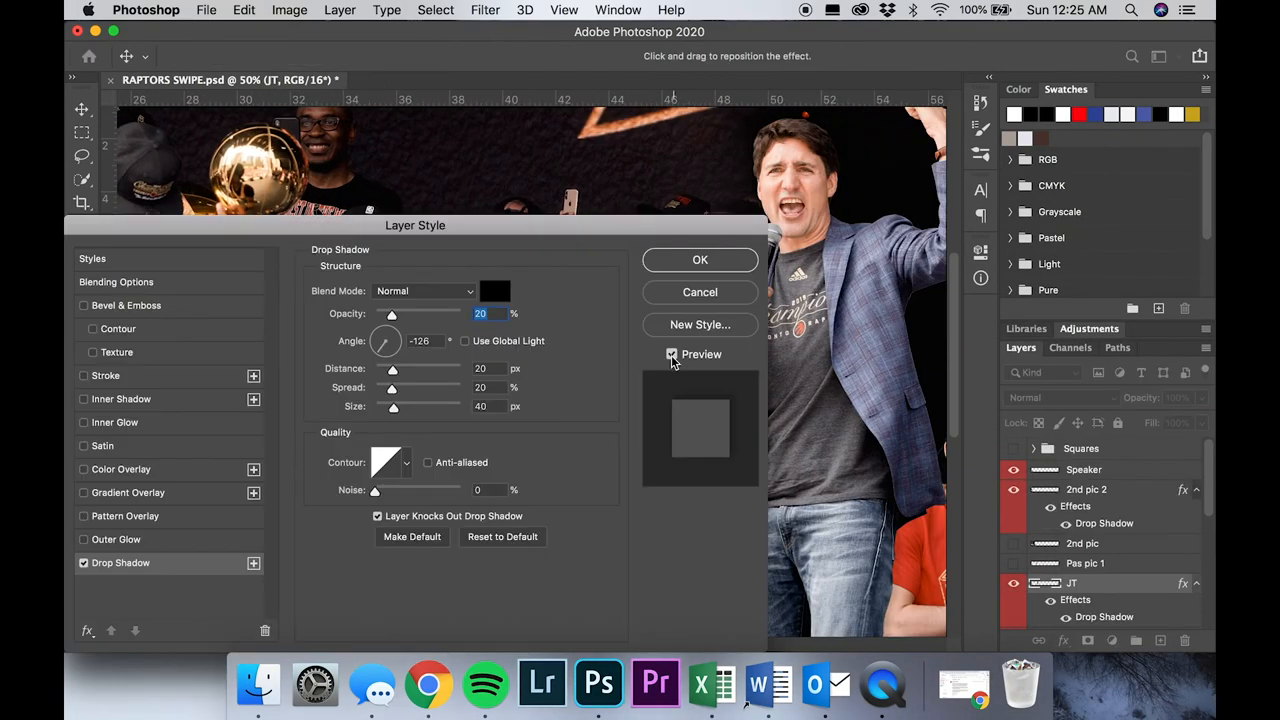
Confirm the 20% opacity, distance 20 drop shadow on Layer 17 and other cut-outs
{"action": "left_click", "coordinate": [700, 260]}
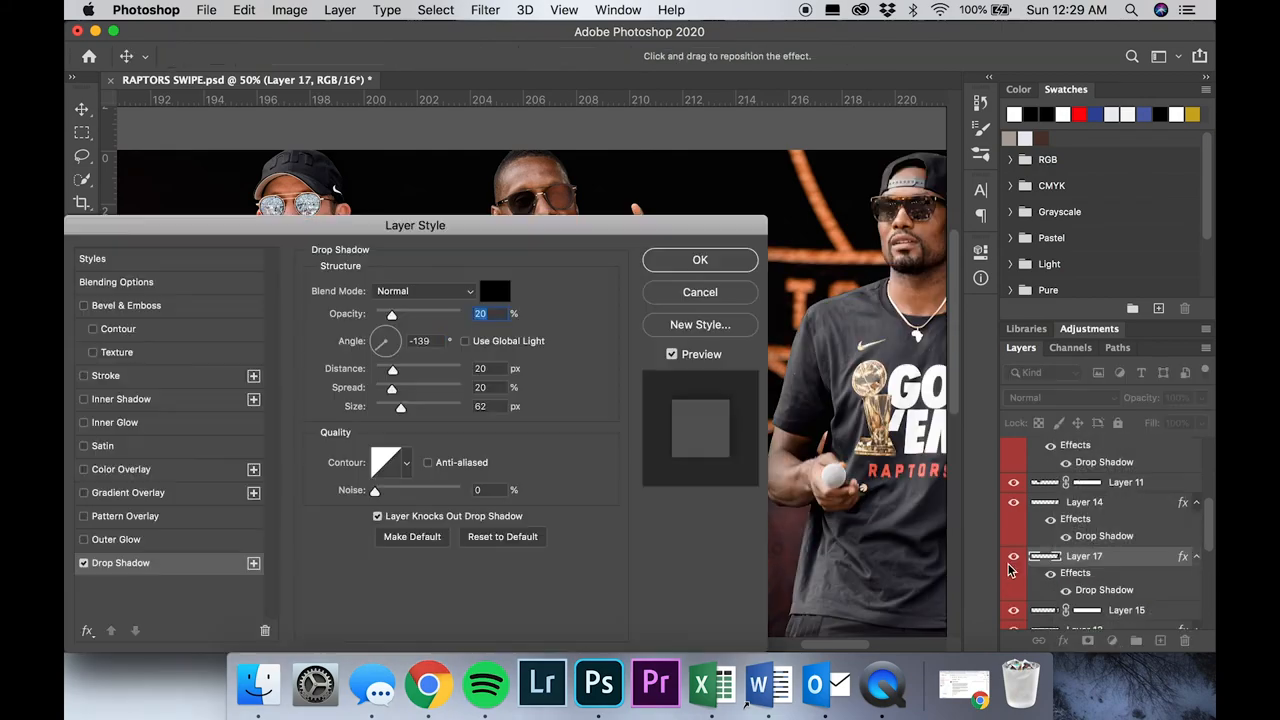
{"action": "left_click", "coordinate": [700, 260]}
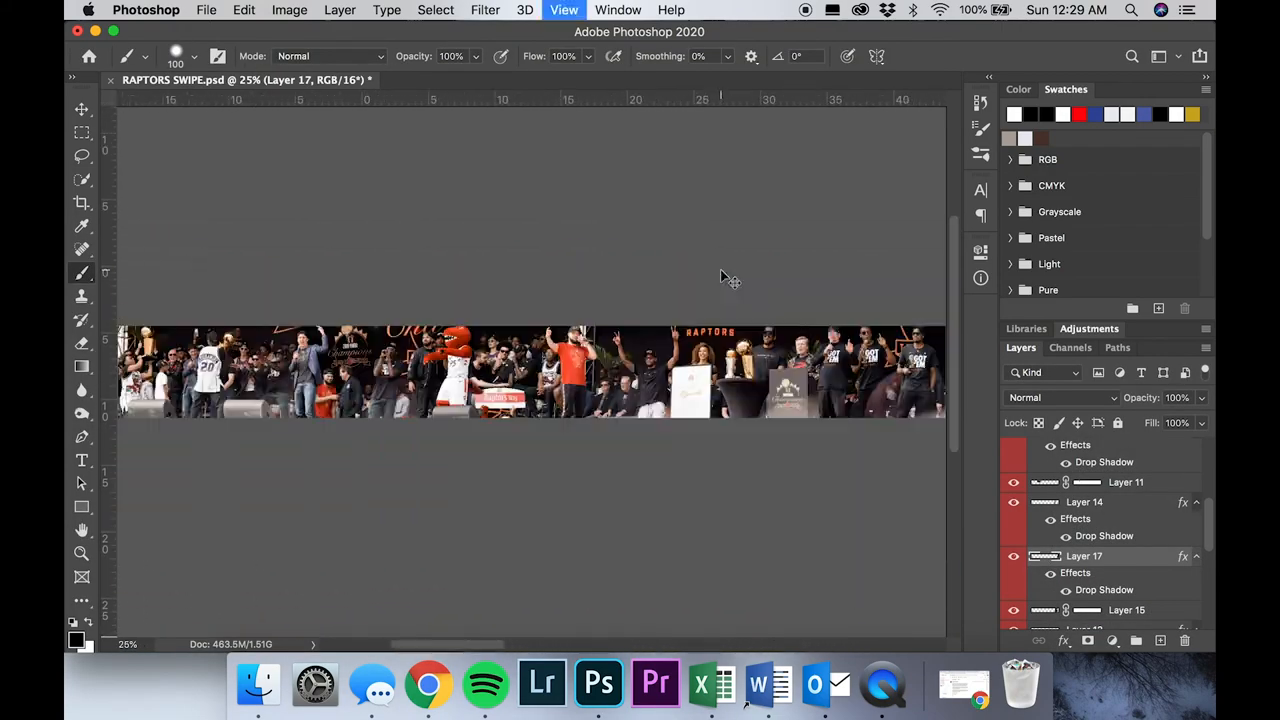